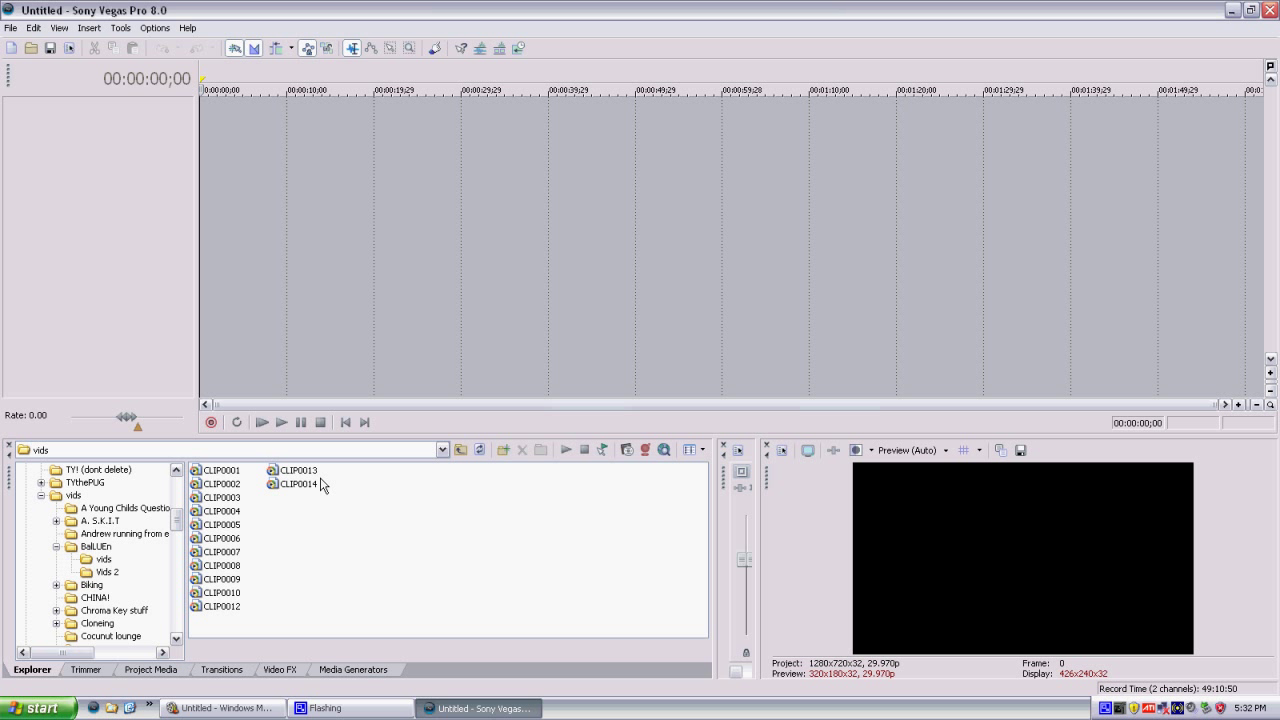
mouse_move(303, 495)
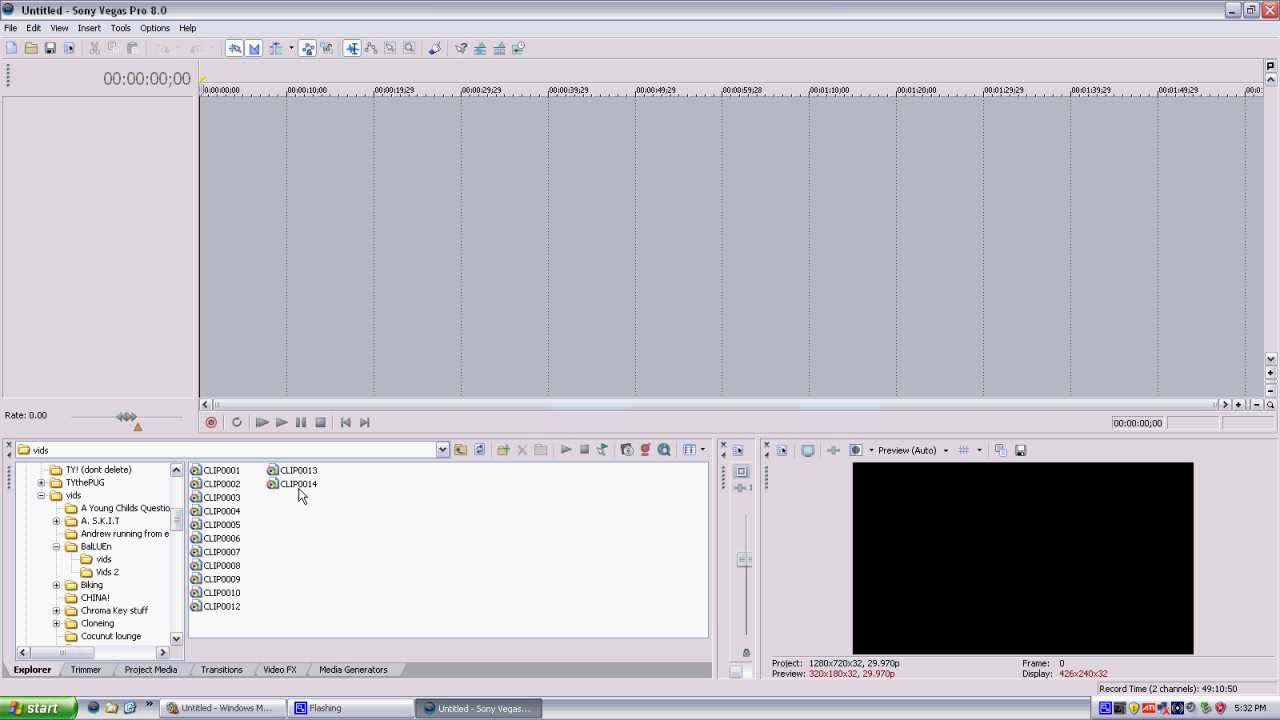
mouse_move(267, 534)
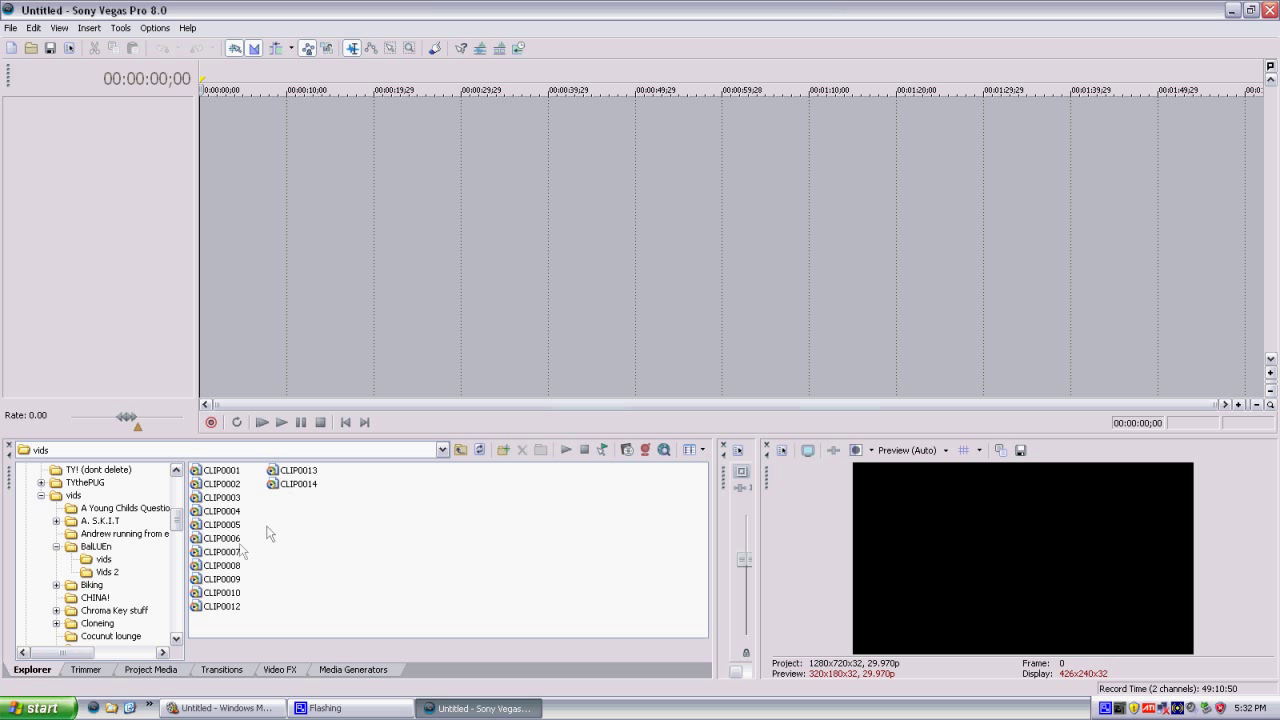
mouse_move(243, 556)
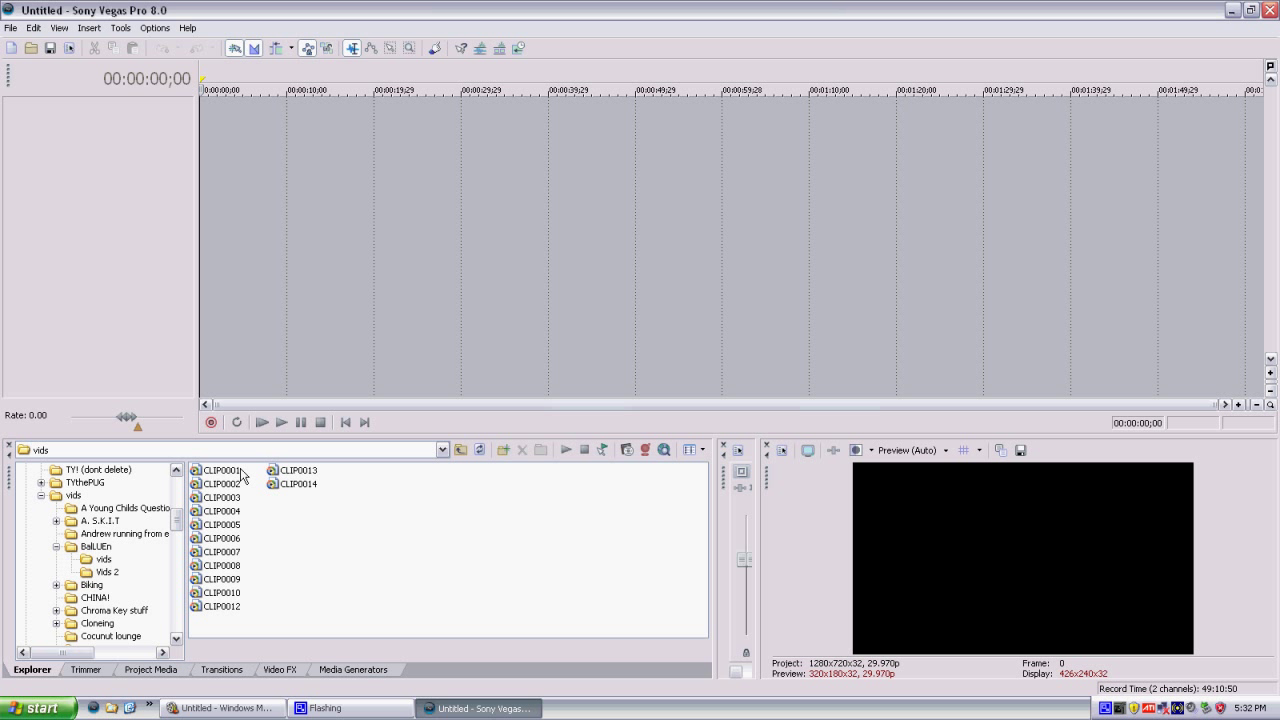
mouse_move(240, 357)
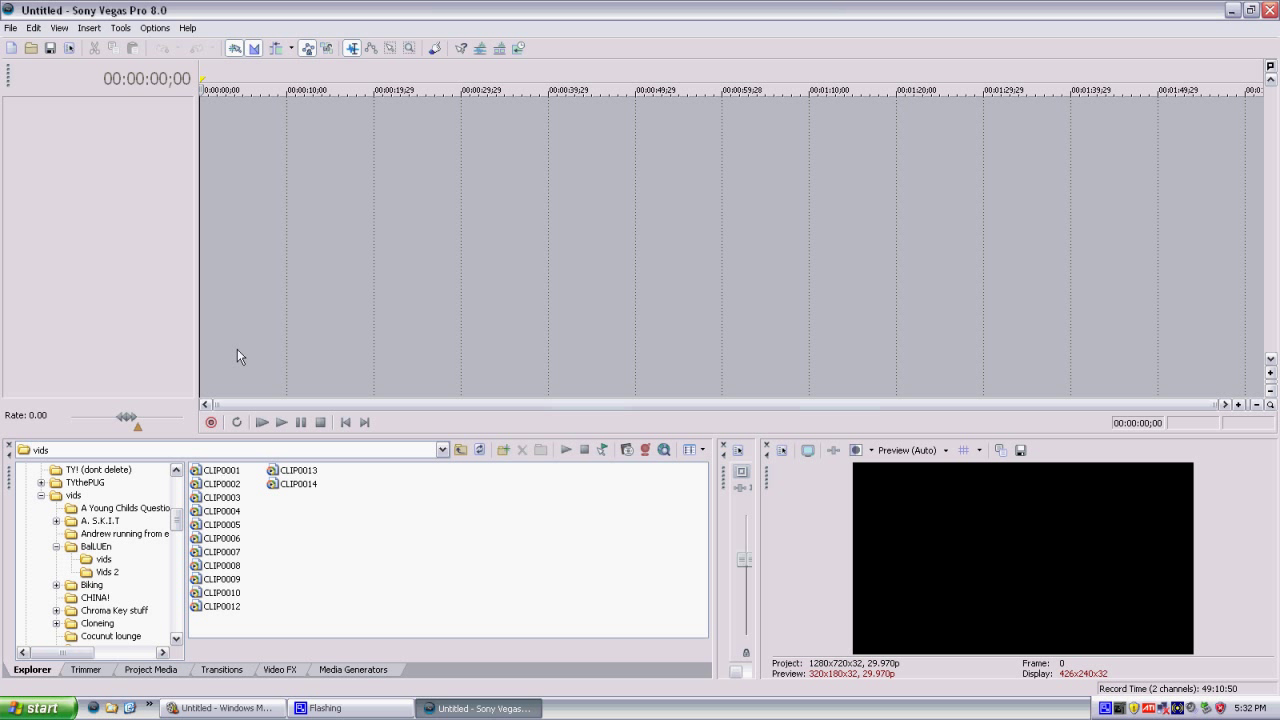
Step: Drag CLIP0001 from the Explorer onto the timeline with its video and audio
drag(222, 470, 348, 320)
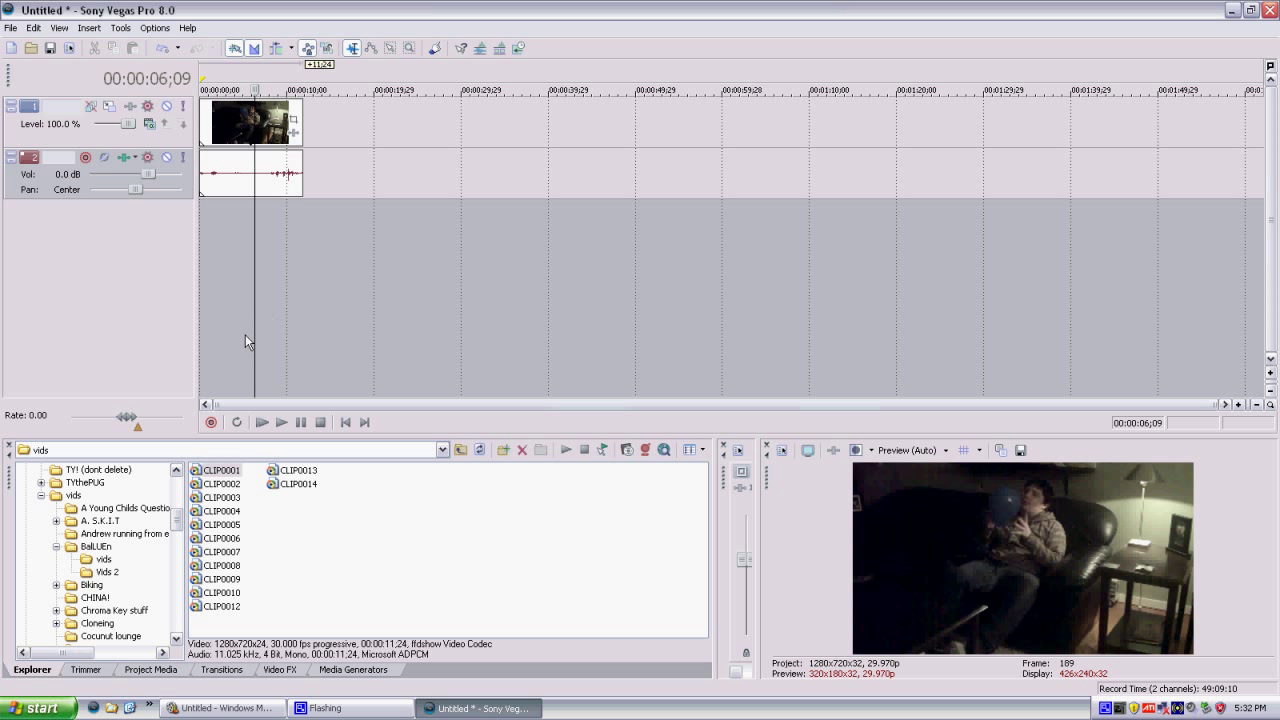
mouse_move(312, 307)
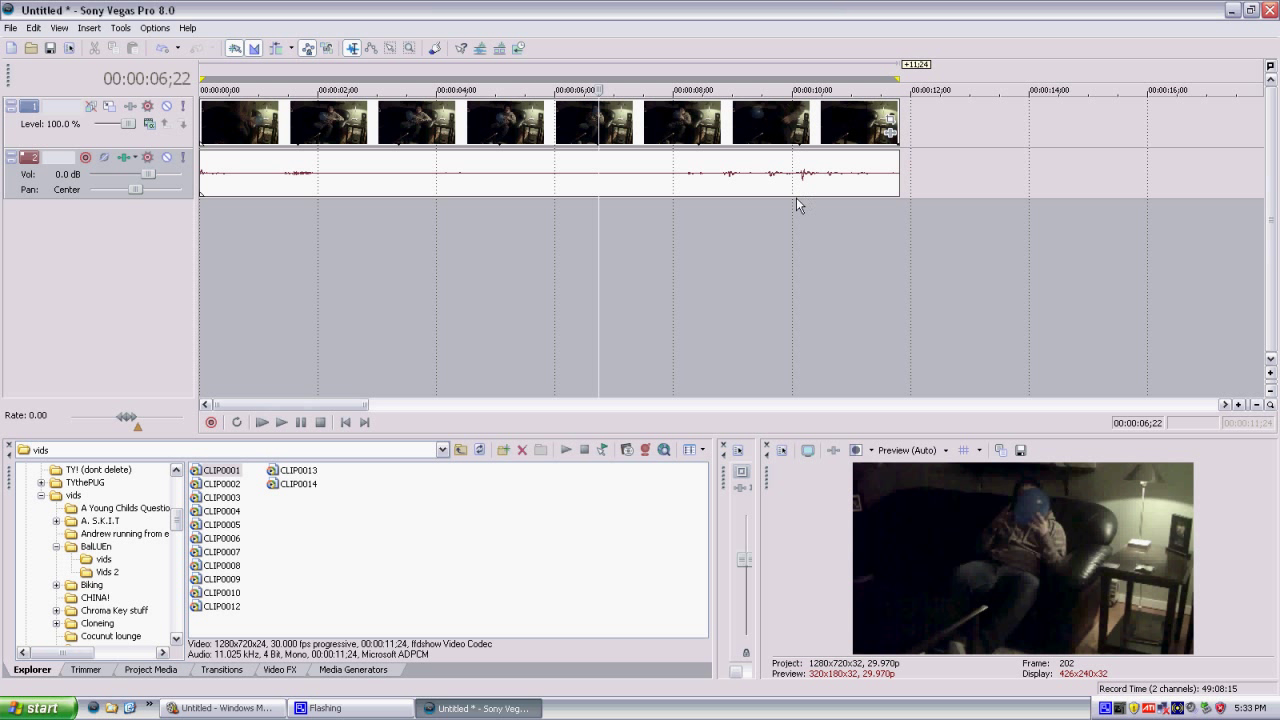
mouse_move(488, 273)
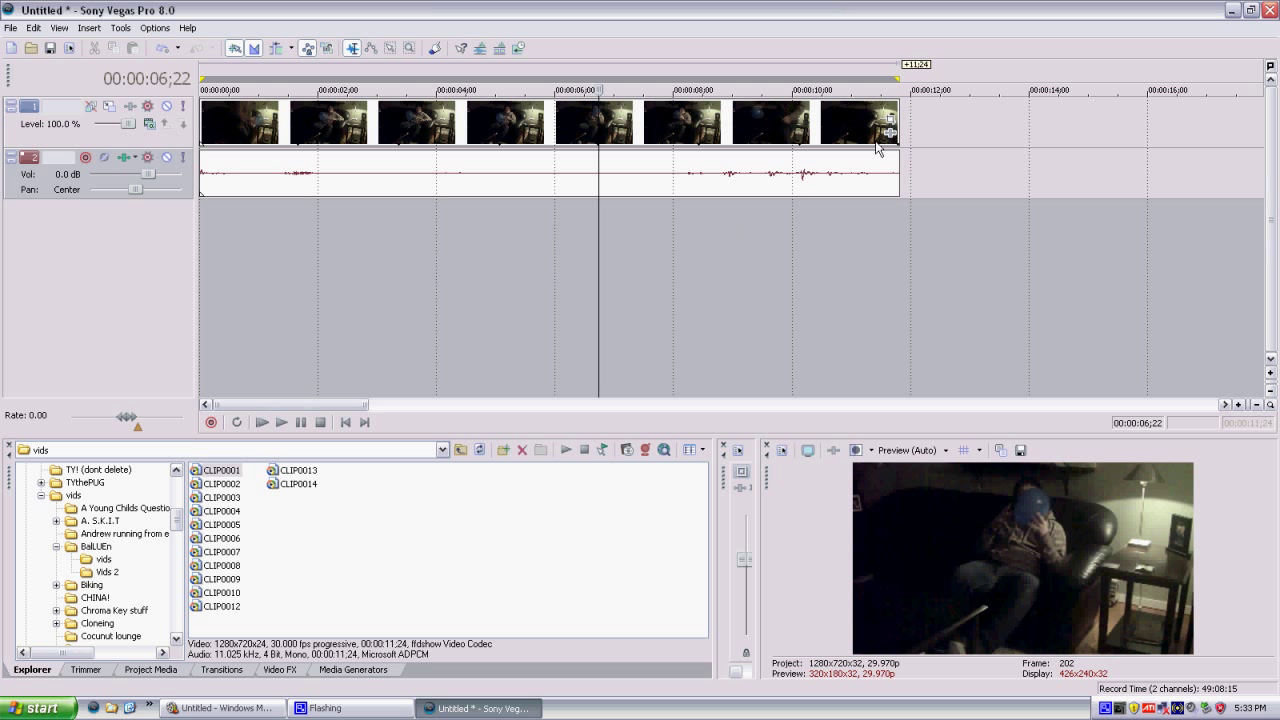
mouse_move(890, 135)
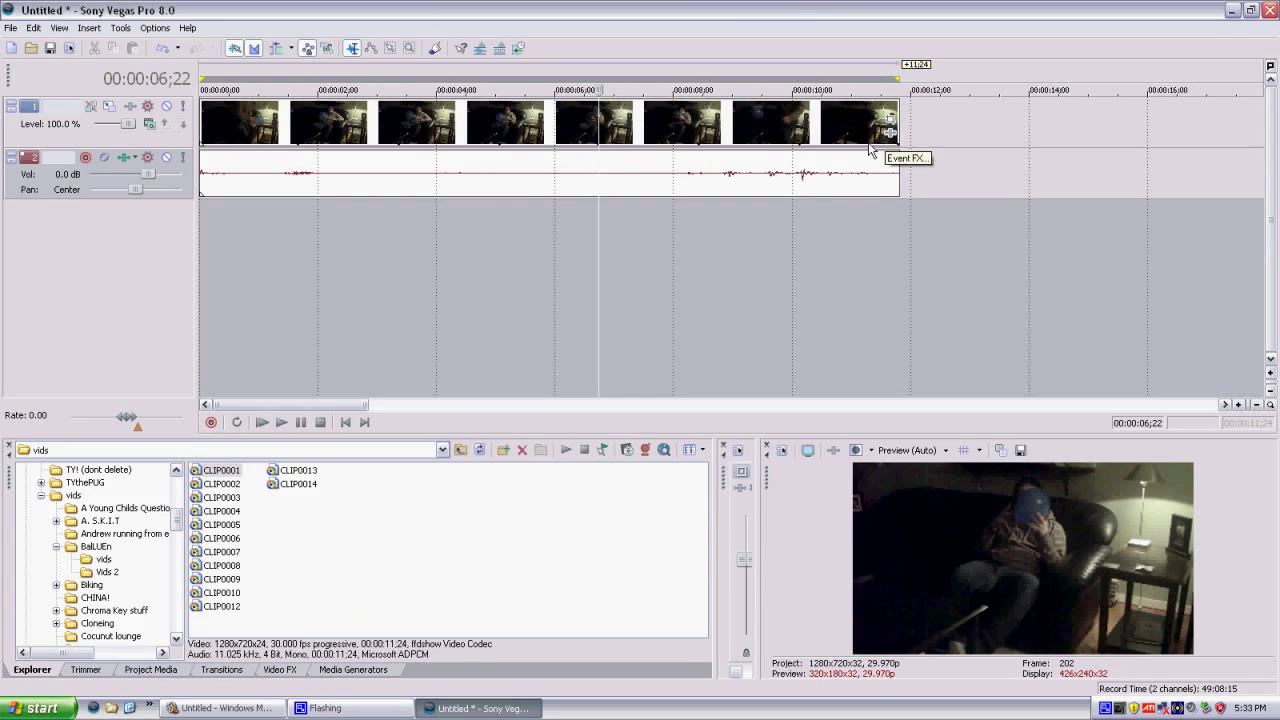
mouse_move(704, 143)
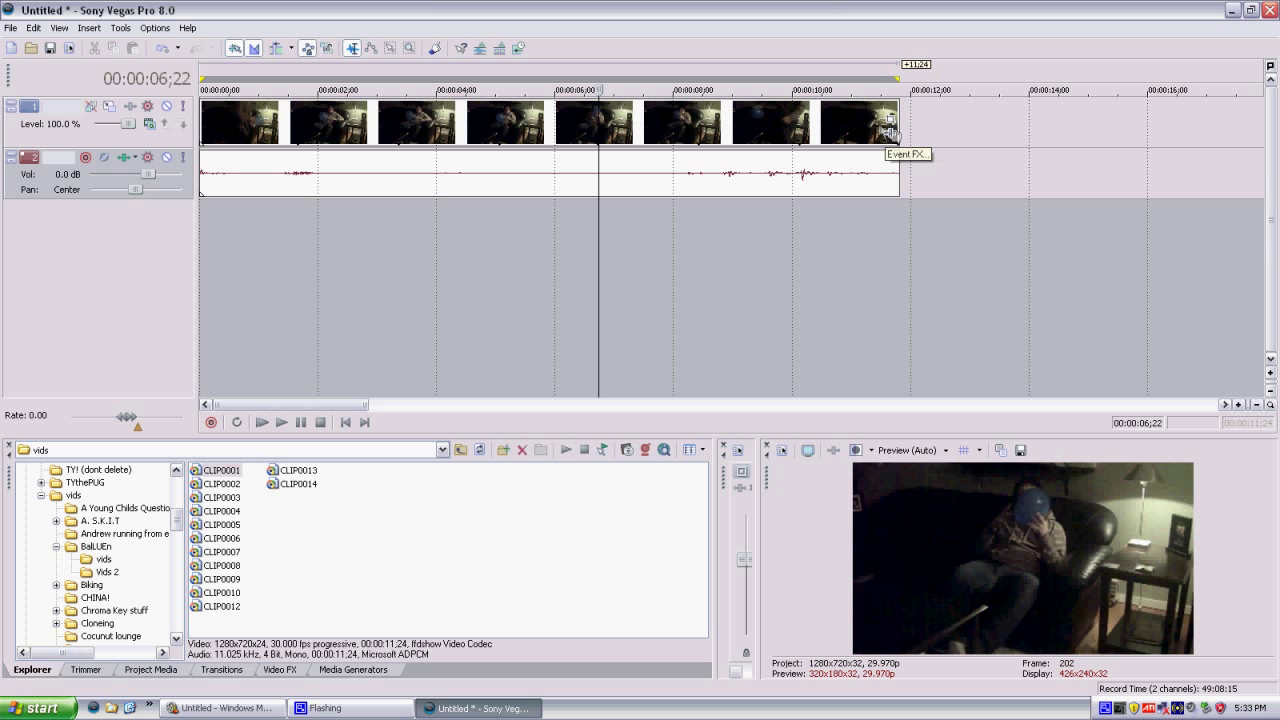
Step: Add Sony Color Corrector (Secondary) to CLIP0001 through Event FX and the Plug-In Chooser
click(887, 133)
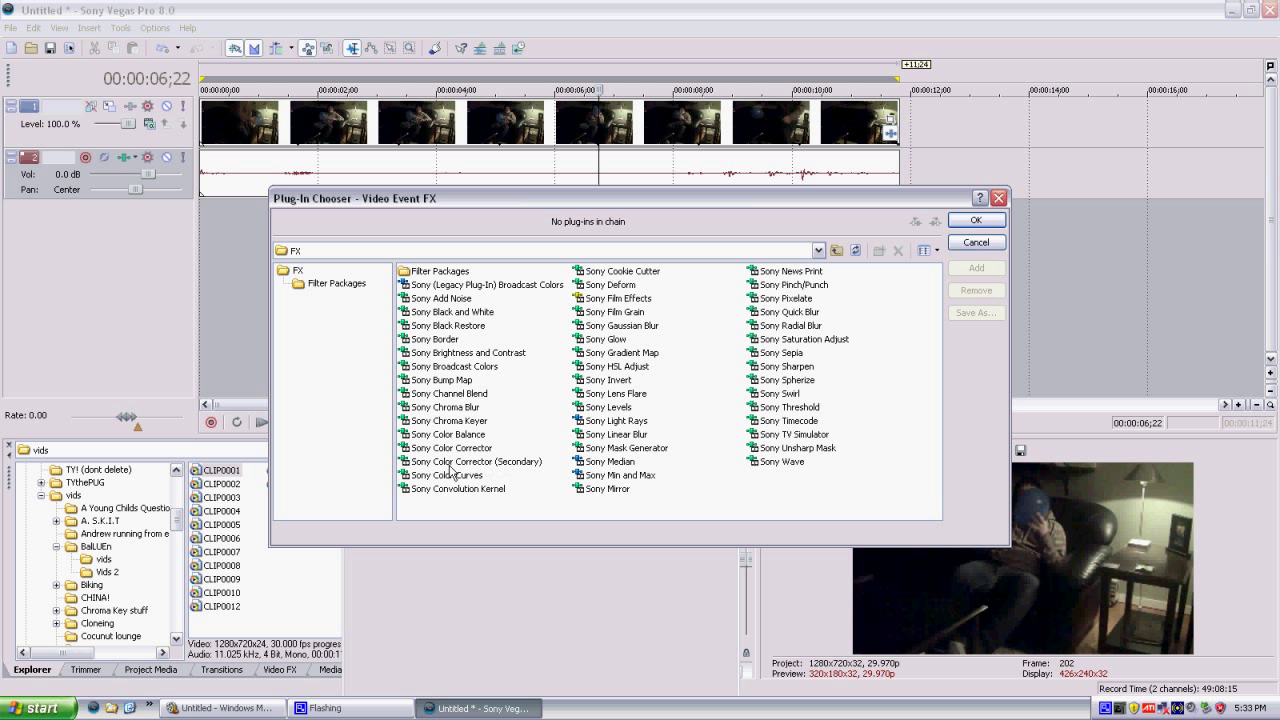
mouse_move(498, 468)
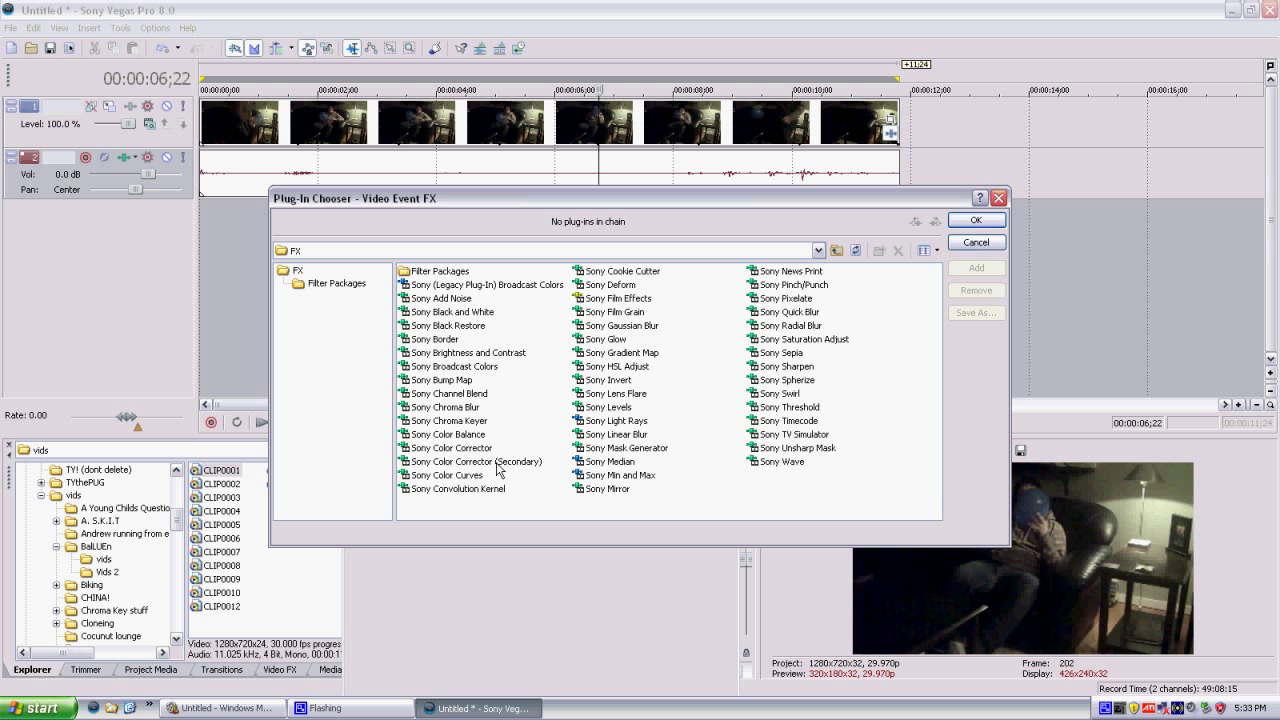
click(478, 461)
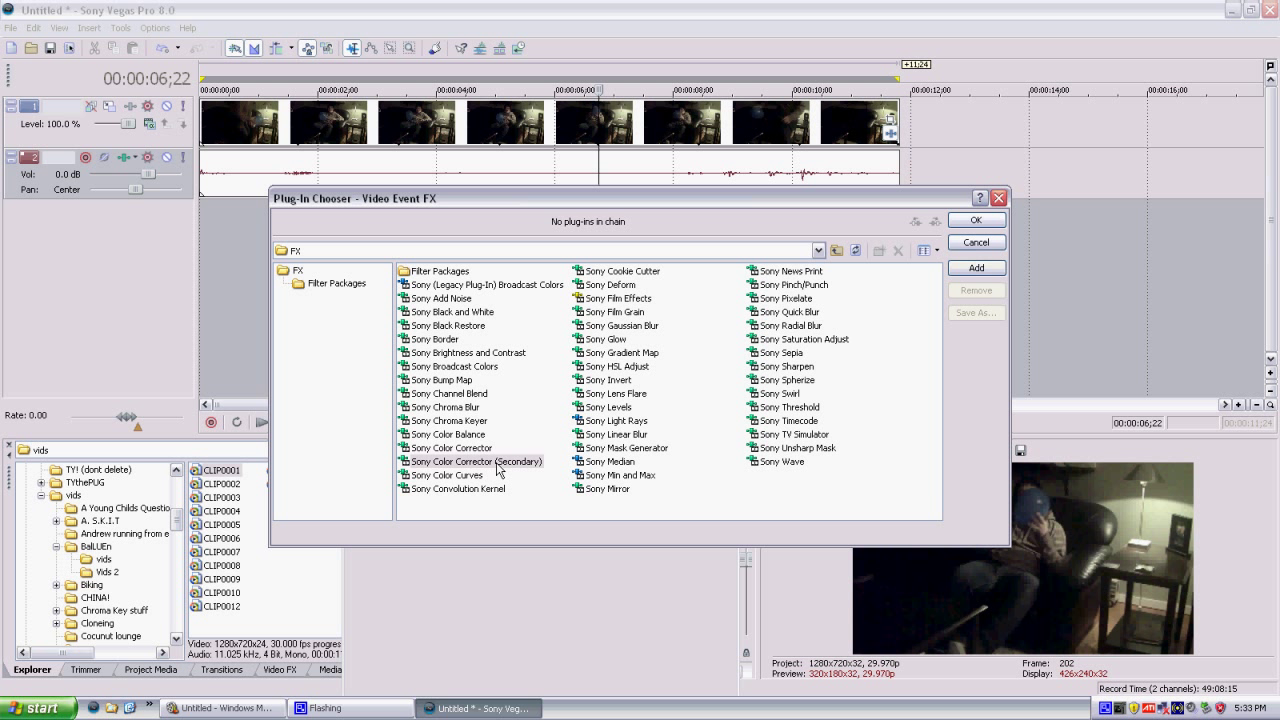
click(975, 219)
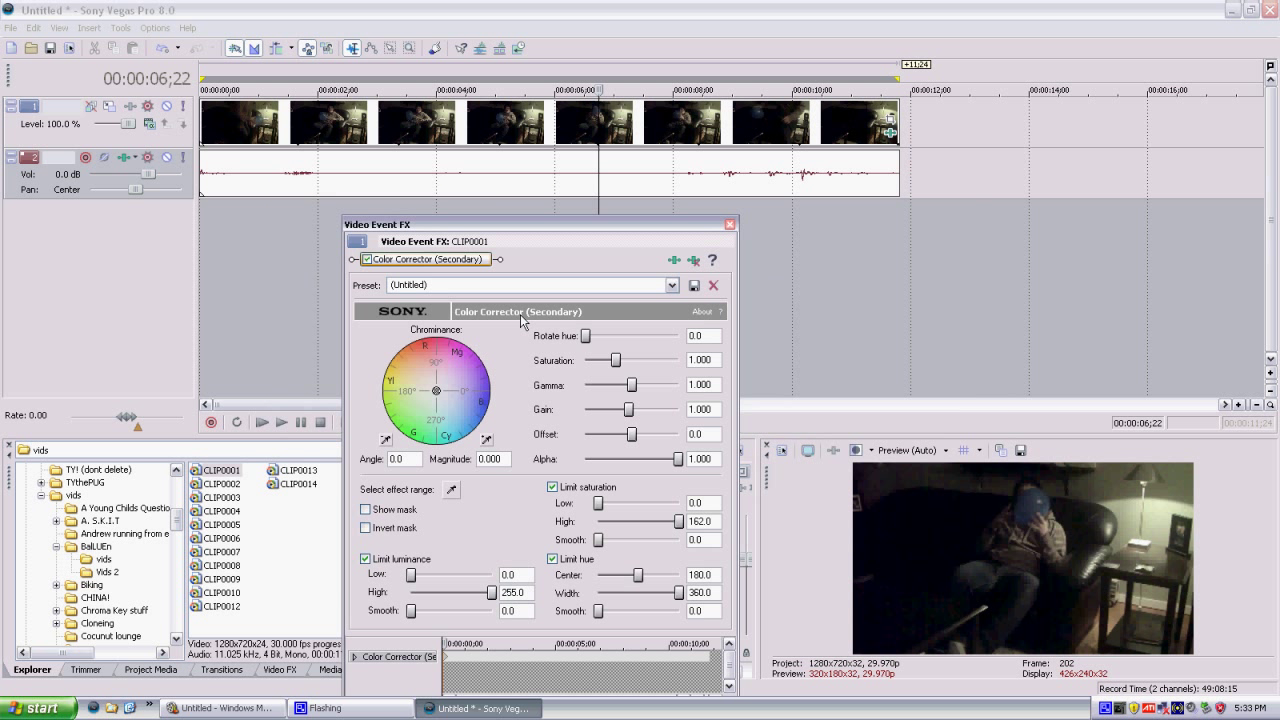
mouse_move(494, 375)
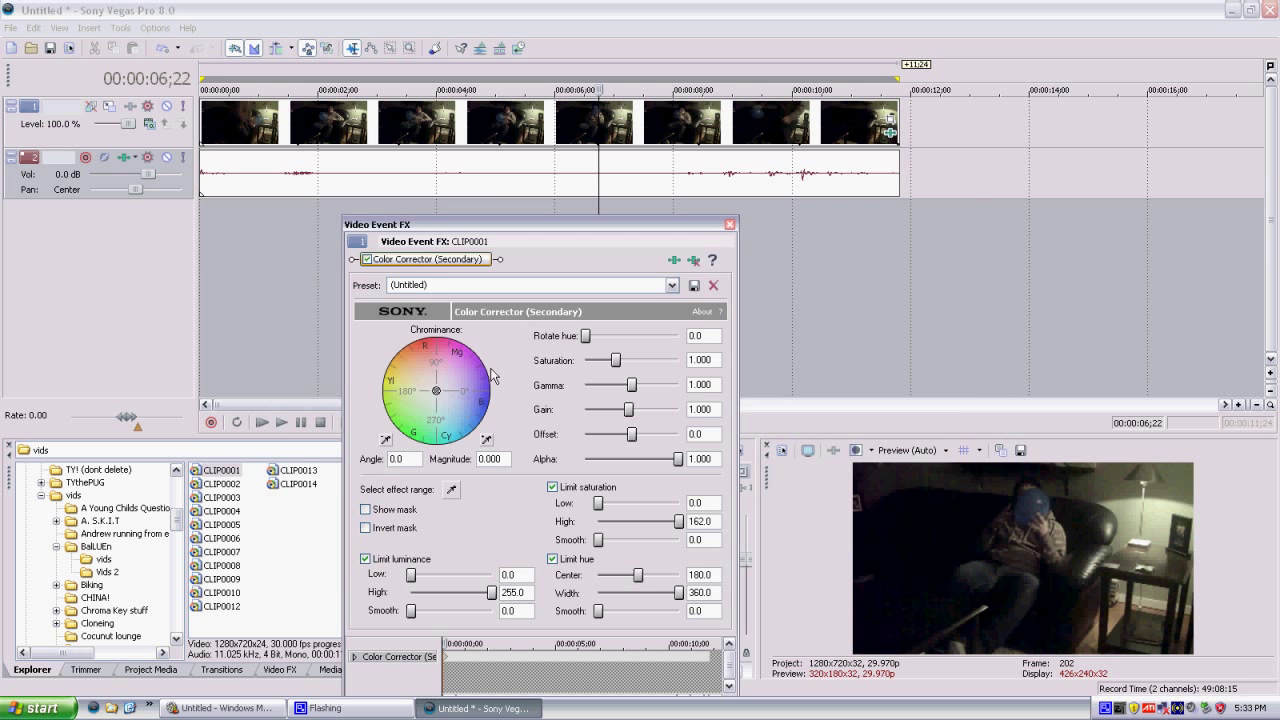
mouse_move(460, 570)
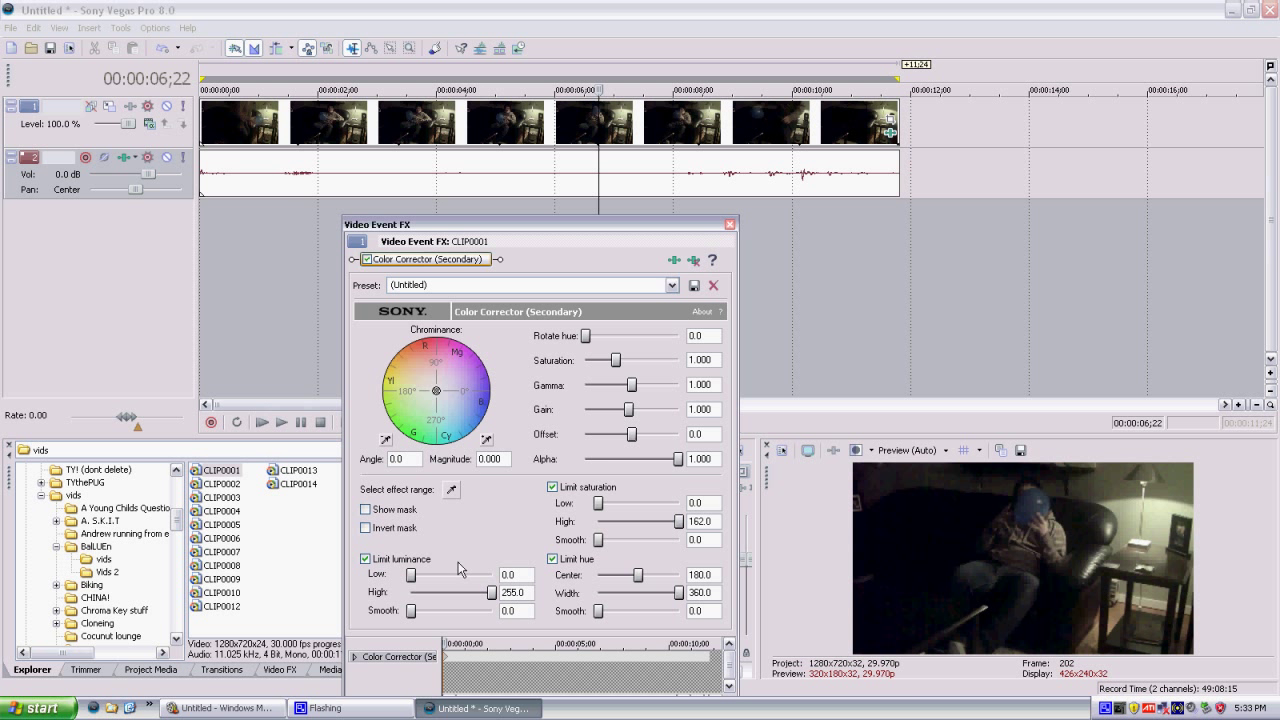
Step: Move the Video Event FX window up and left, away from the preview
drag(540, 224, 515, 152)
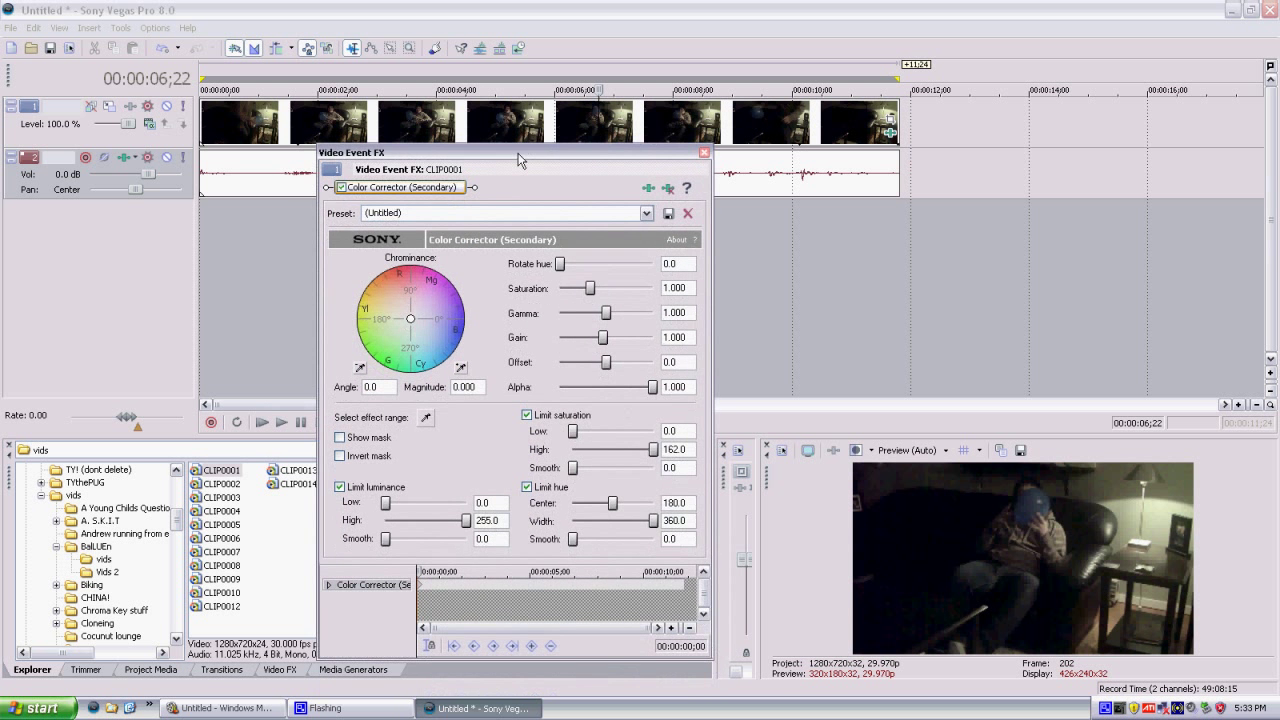
drag(520, 152, 460, 143)
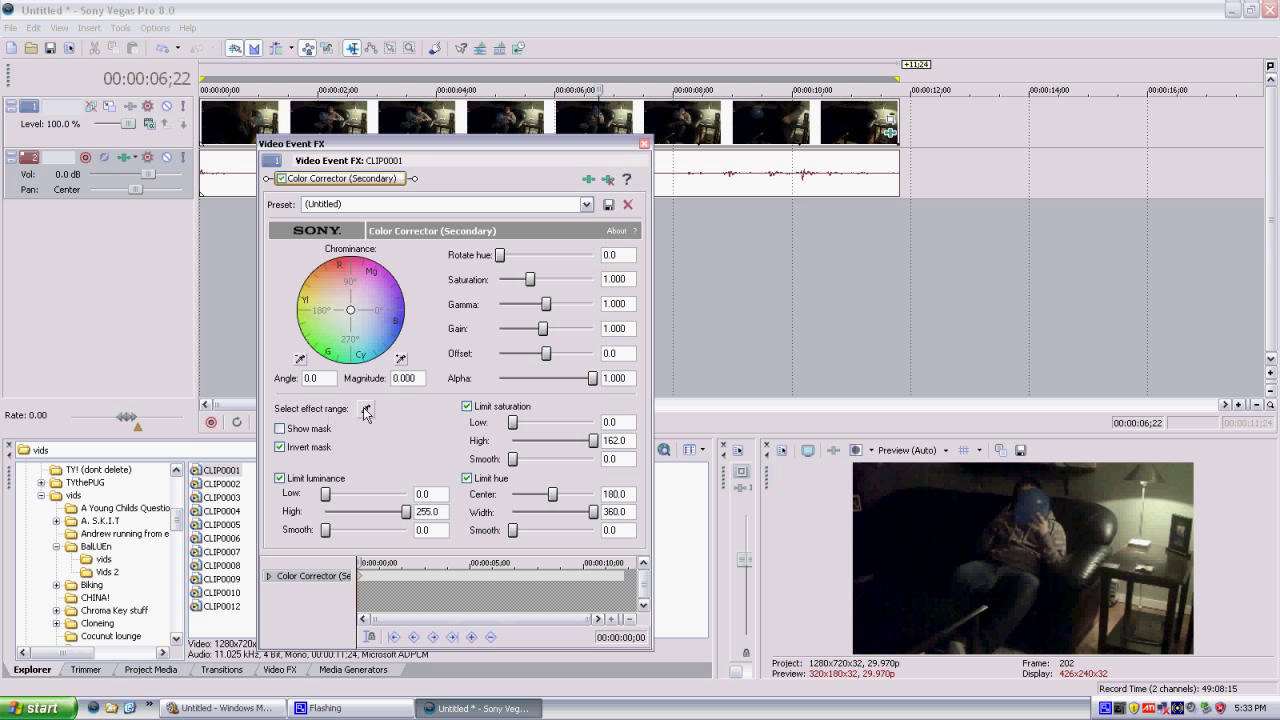
mouse_move(365, 420)
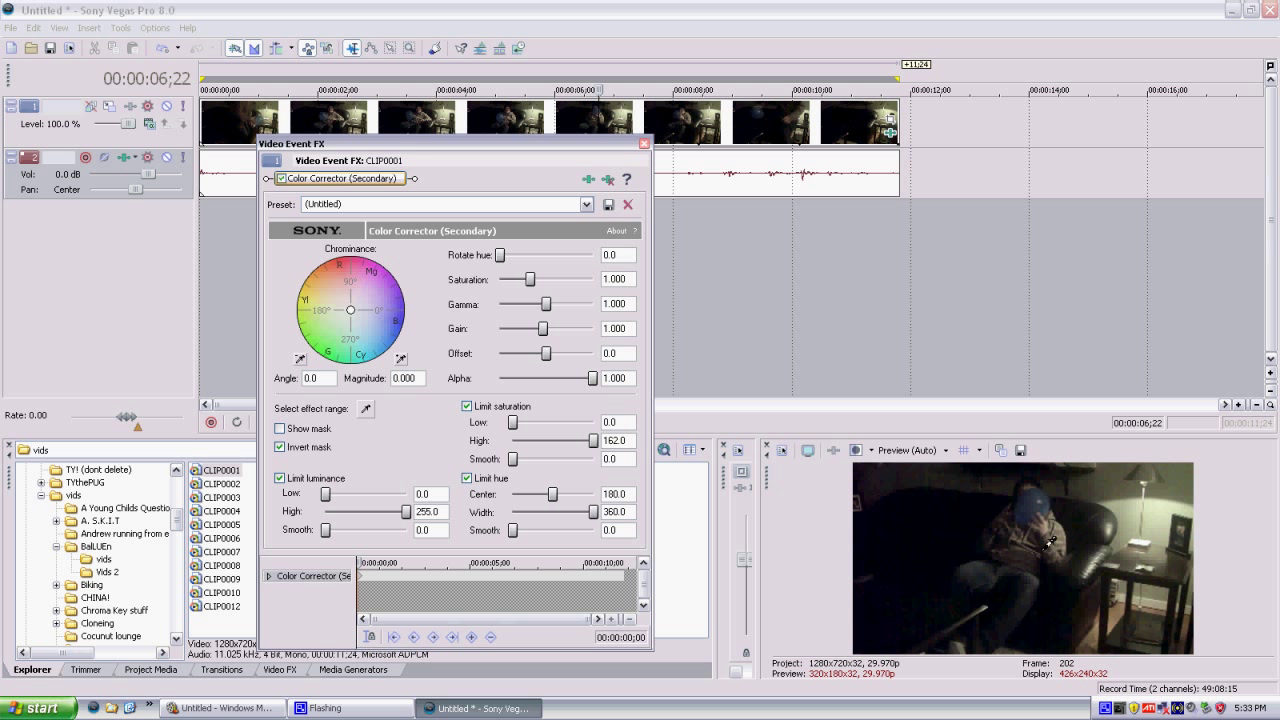
mouse_move(1060, 533)
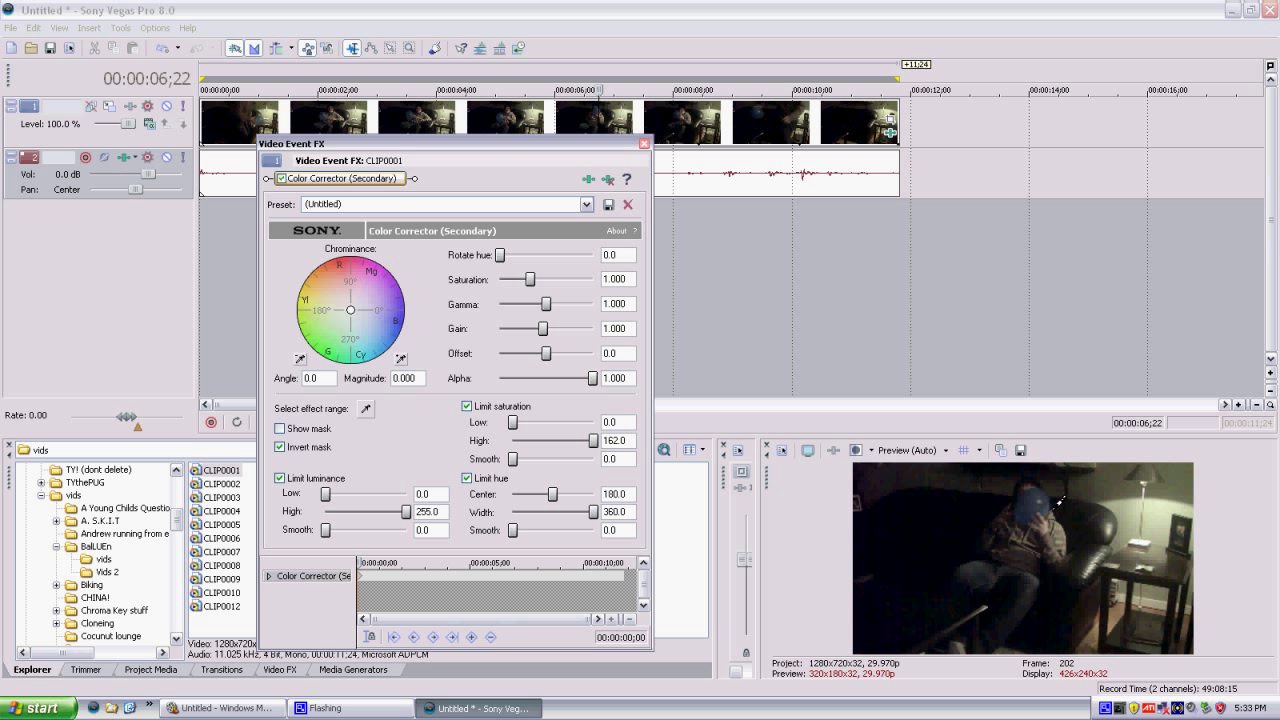
mouse_move(977, 585)
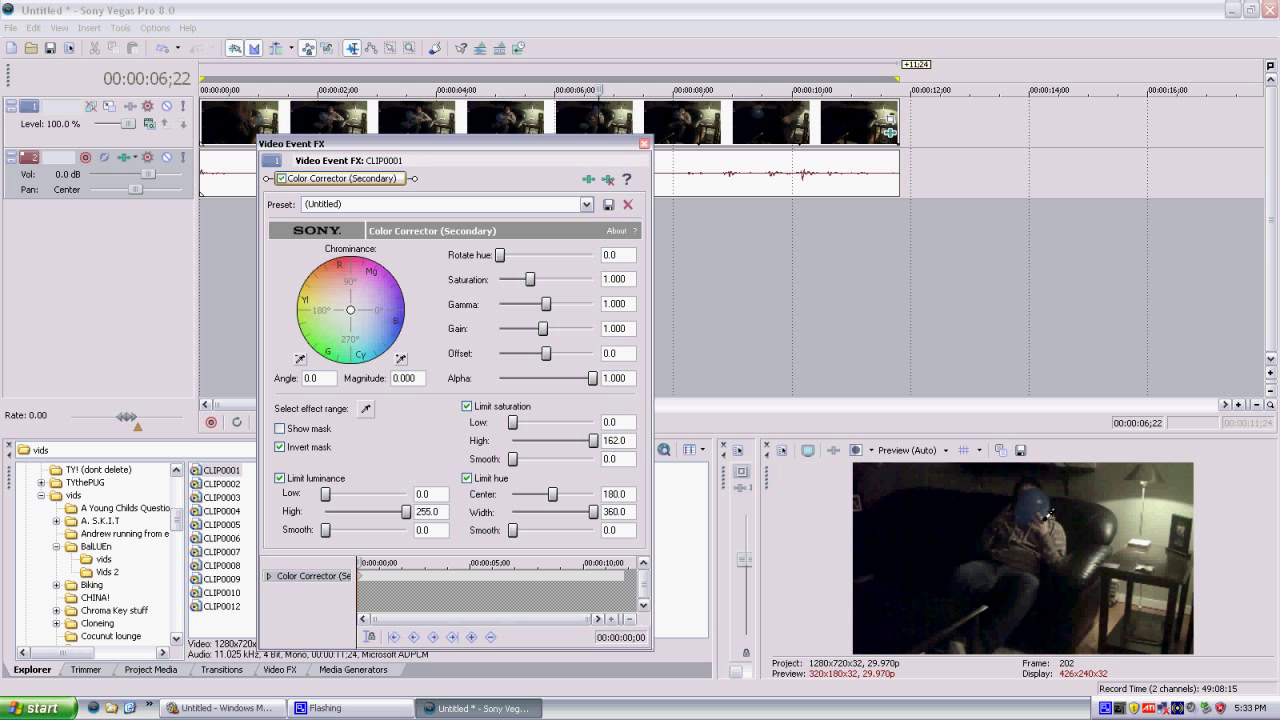
mouse_move(1058, 492)
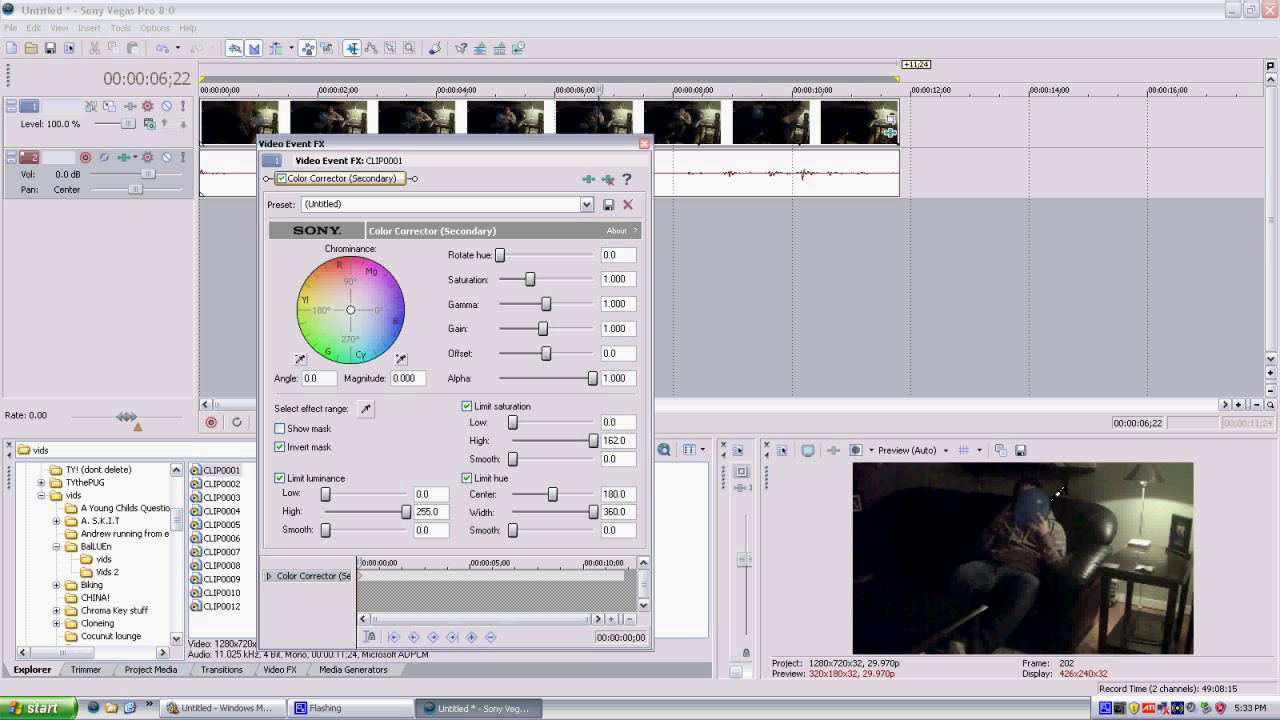
mouse_move(1035, 490)
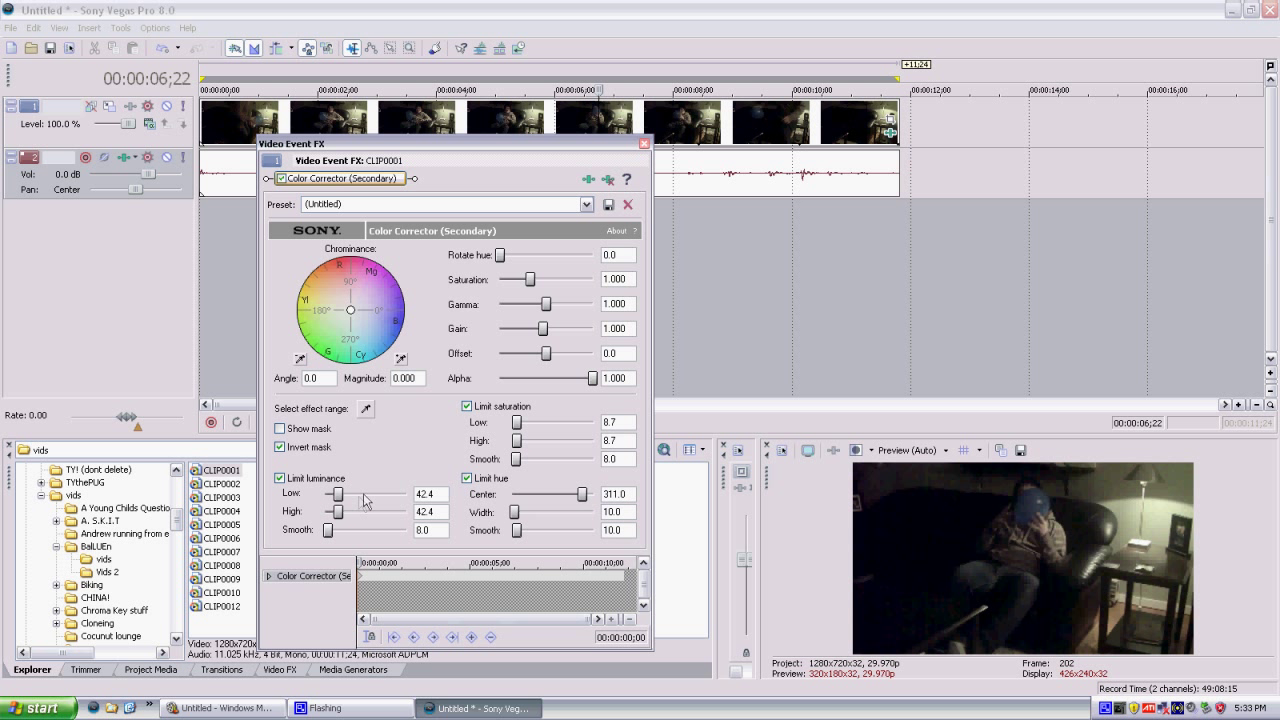
mouse_move(431, 476)
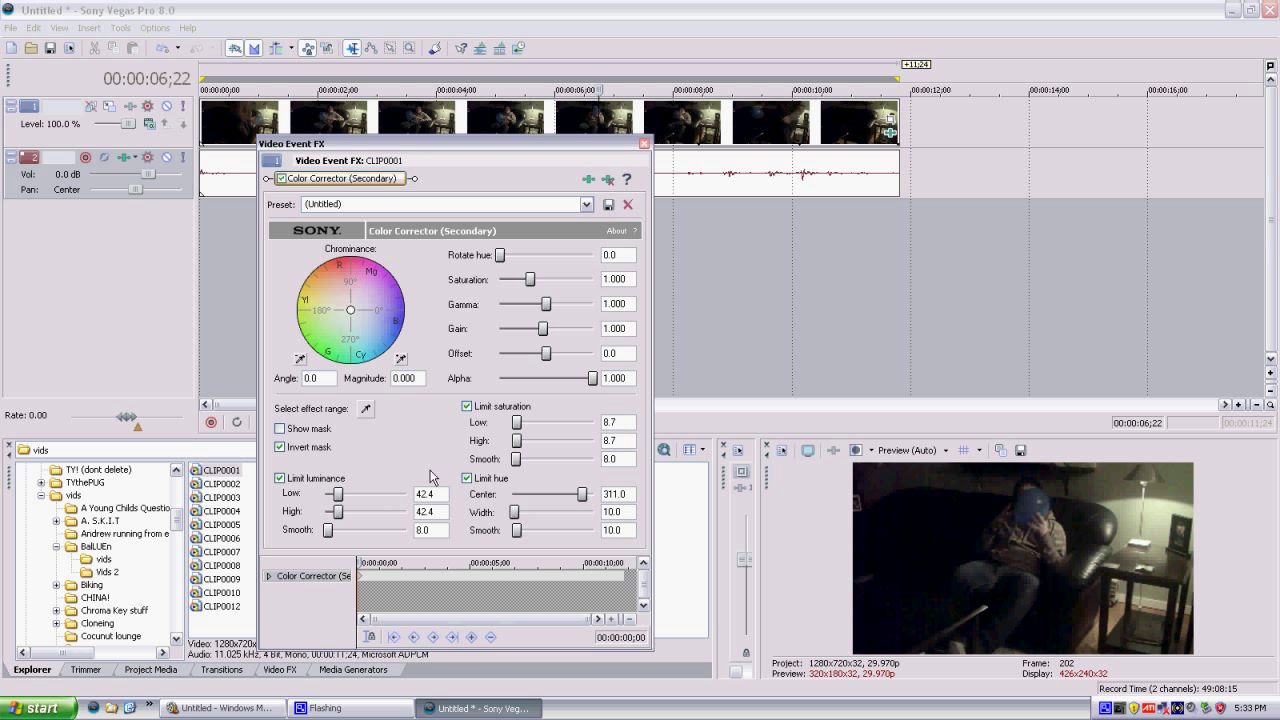
Step: Widen the luminance limit, set luminance Smooth to 0, and drop Saturation to 0
drag(335, 511, 410, 511)
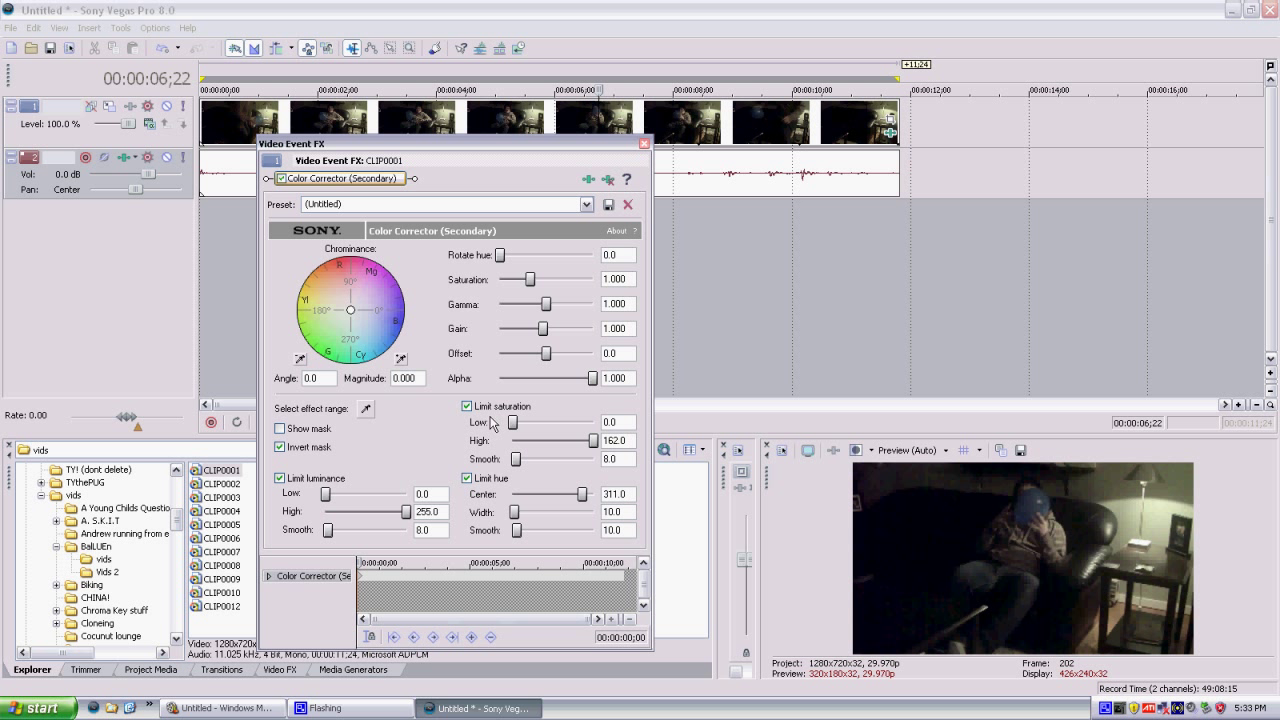
drag(325, 530, 358, 530)
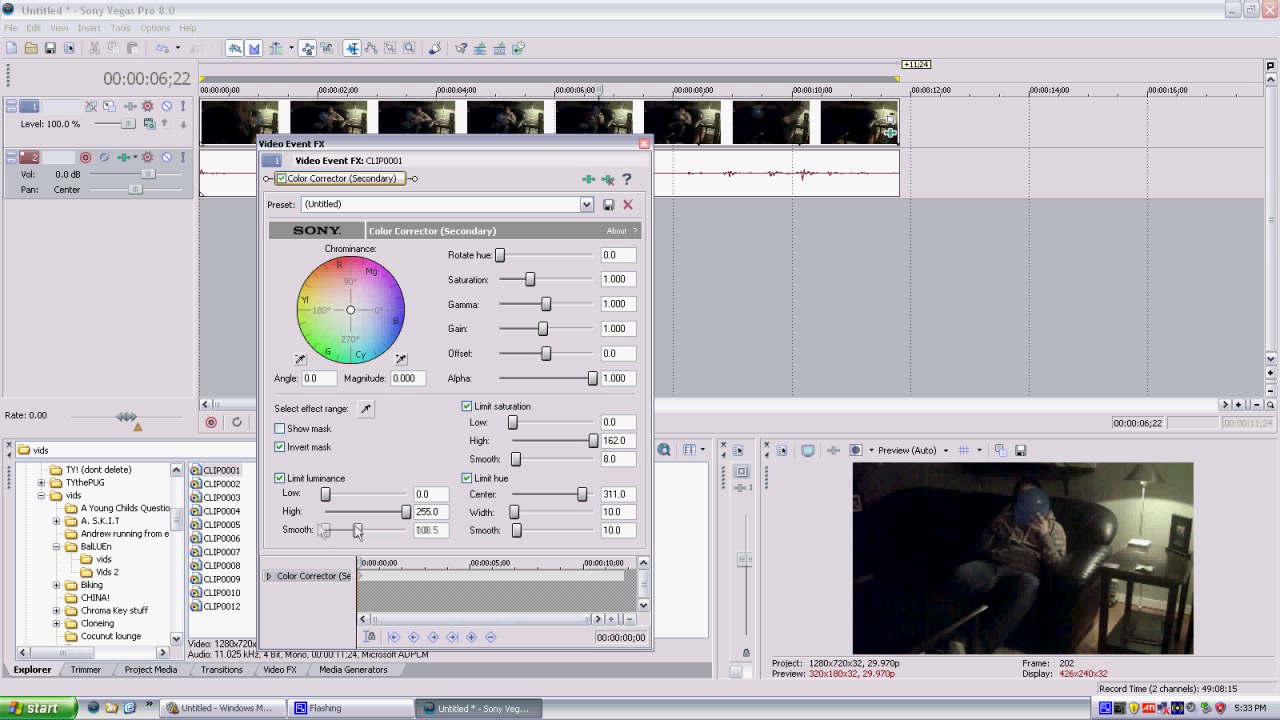
drag(358, 530, 318, 530)
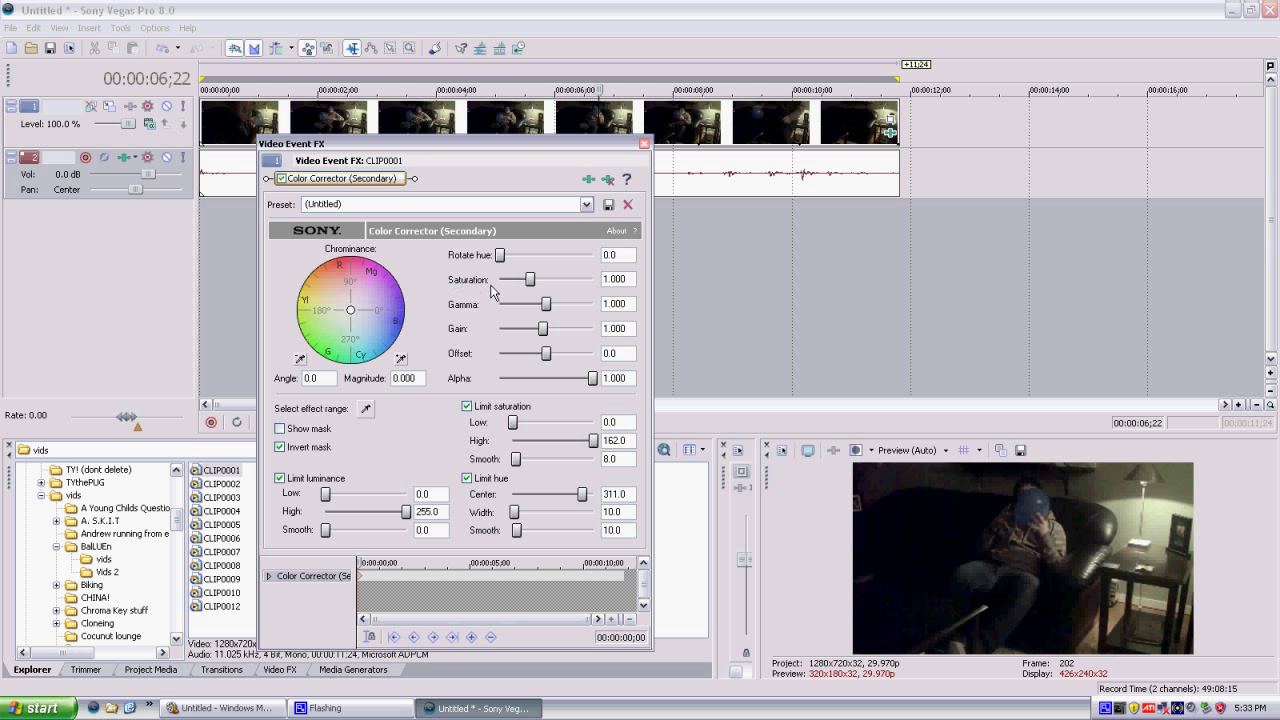
drag(529, 279, 502, 279)
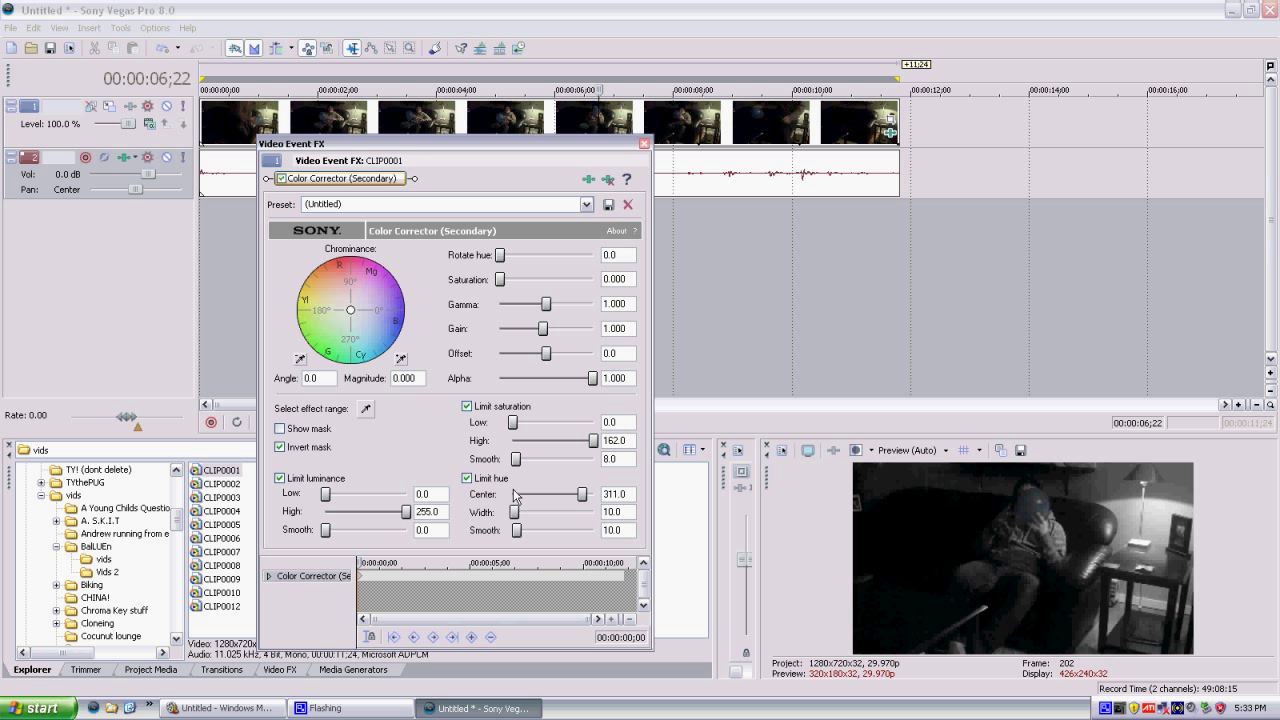
Step: Max the saturation, luminance and hue Smooth sliders and fine-tune hue Width to 96.2
drag(517, 512, 527, 512)
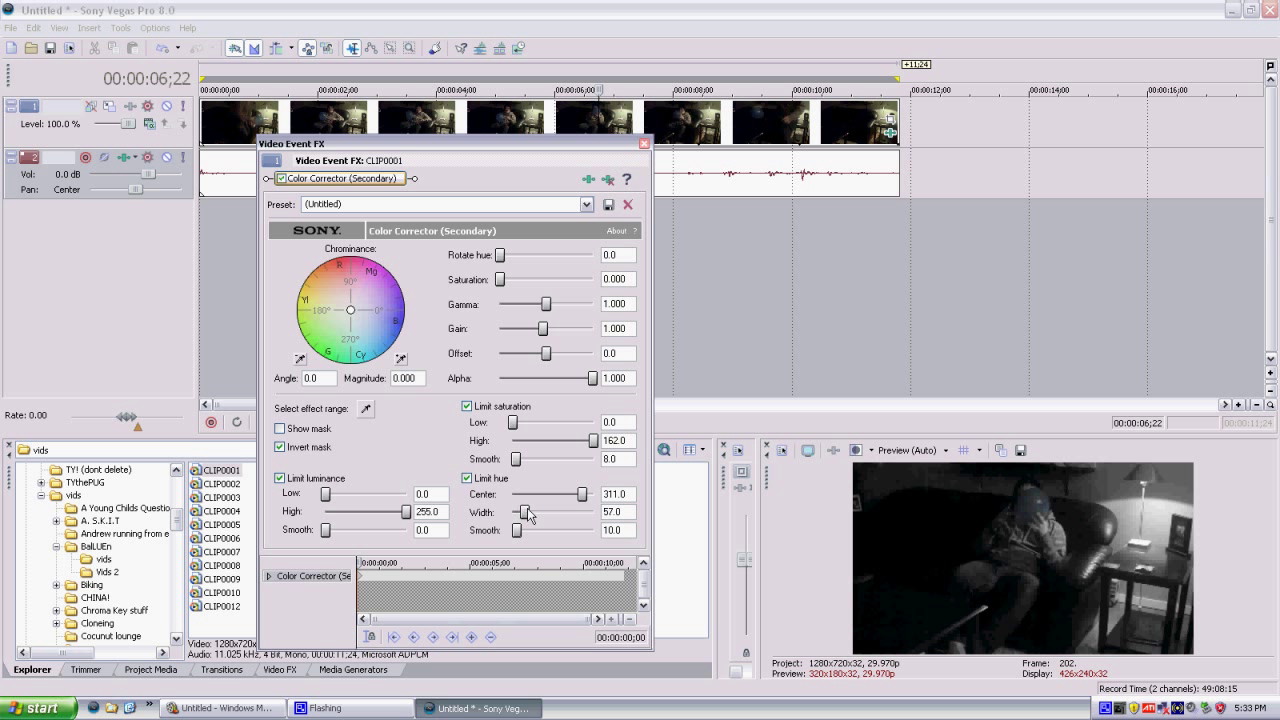
drag(527, 512, 575, 512)
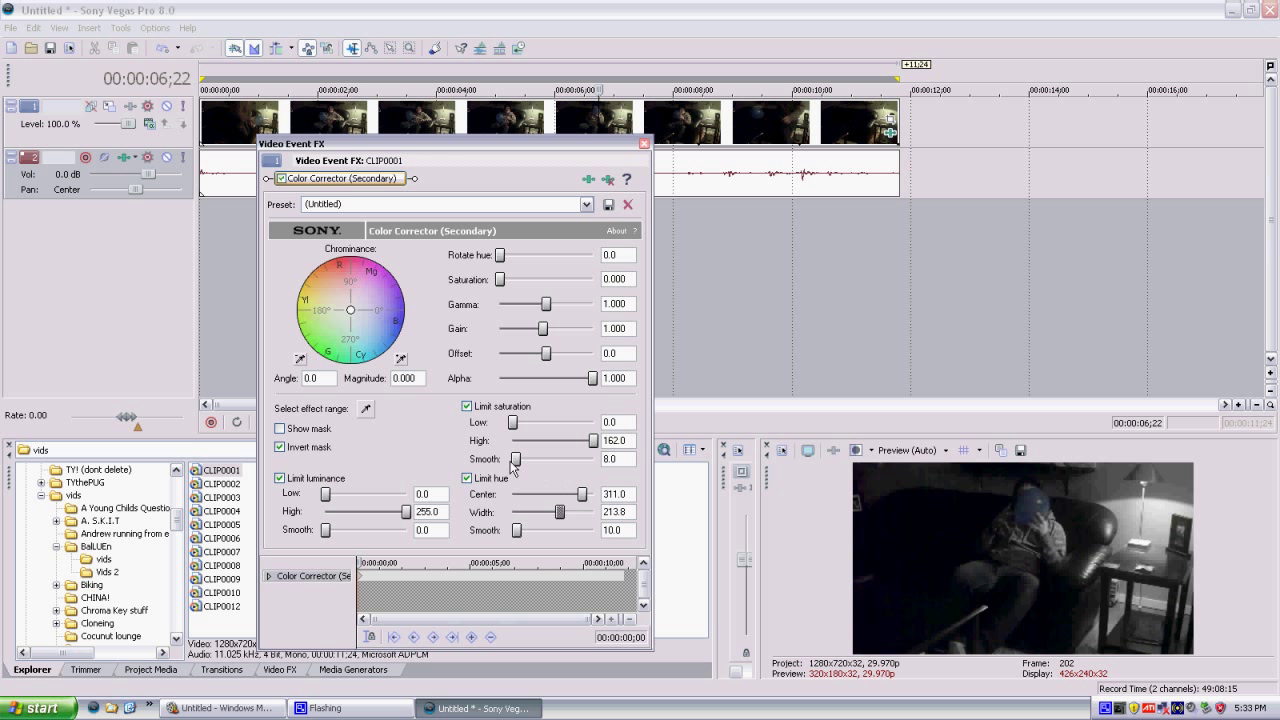
drag(515, 459, 600, 459)
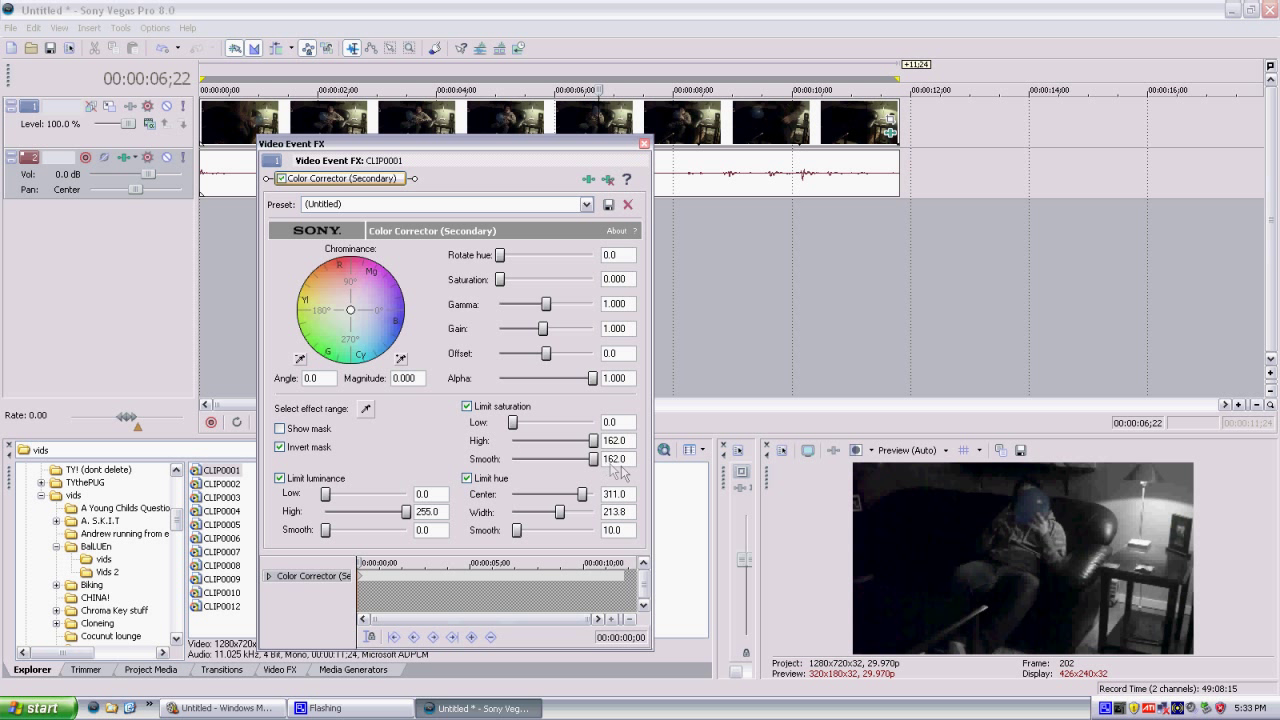
drag(325, 530, 410, 530)
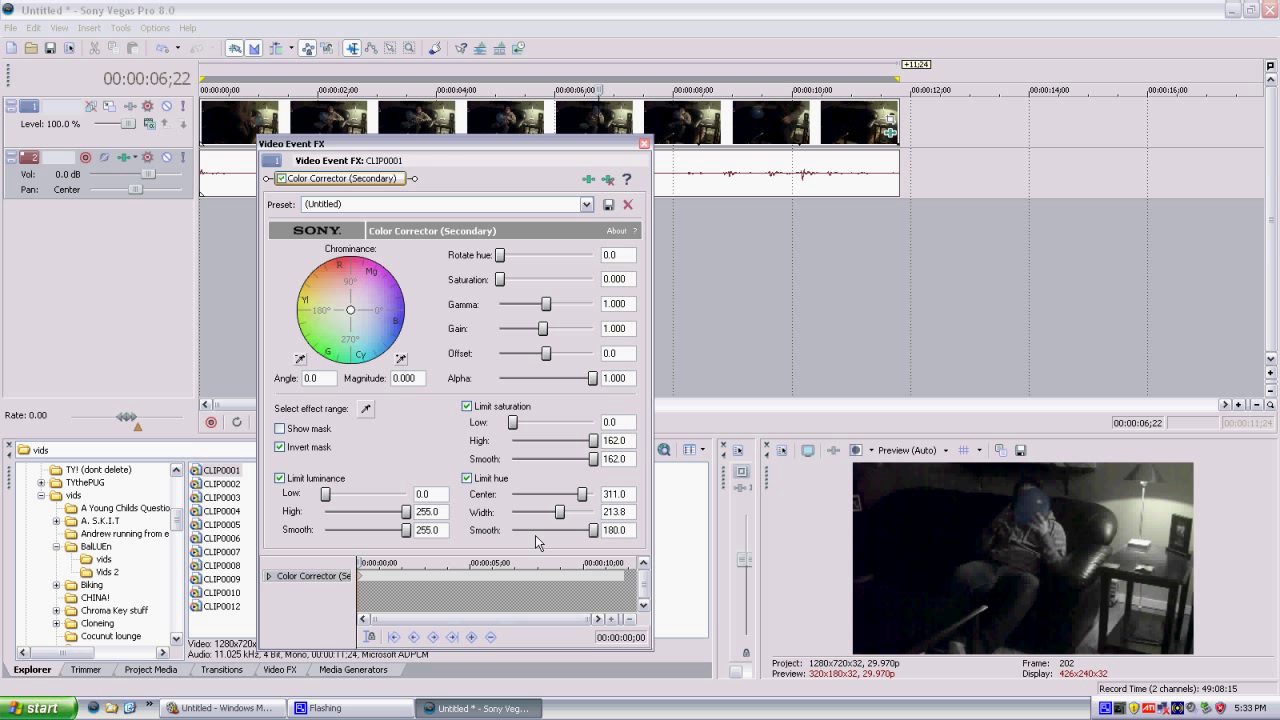
drag(570, 512, 555, 512)
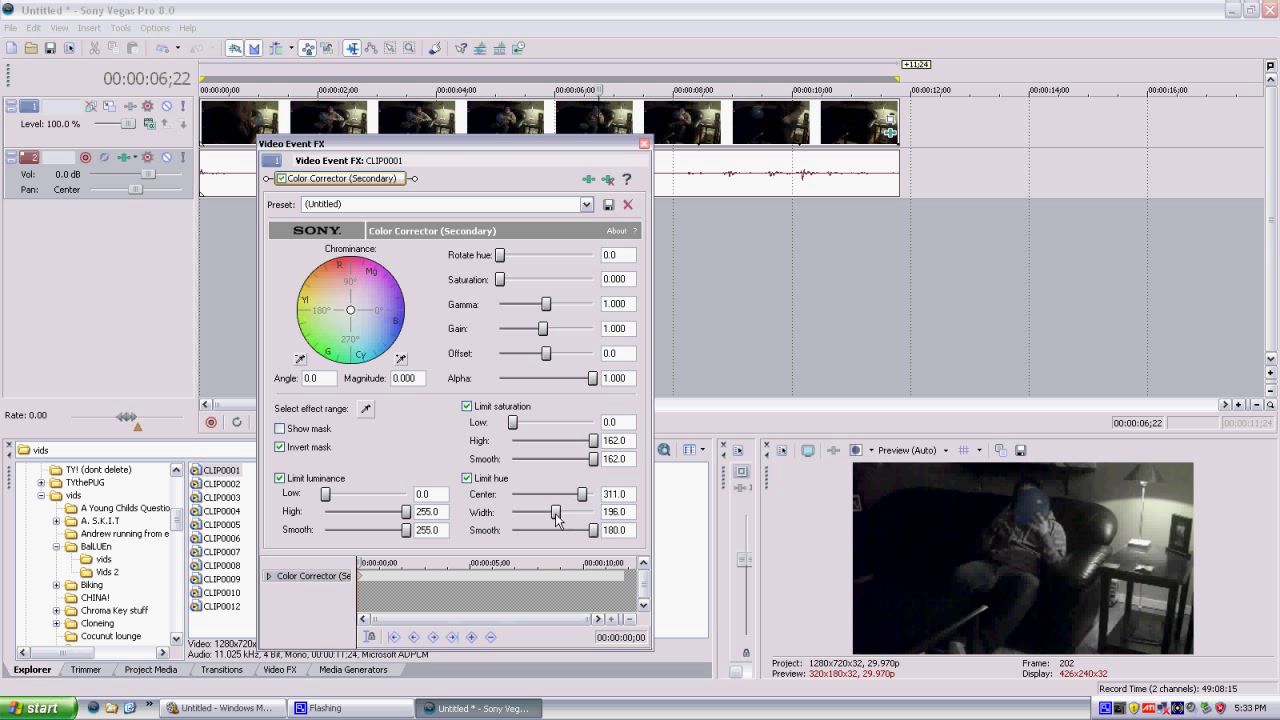
drag(556, 513, 535, 513)
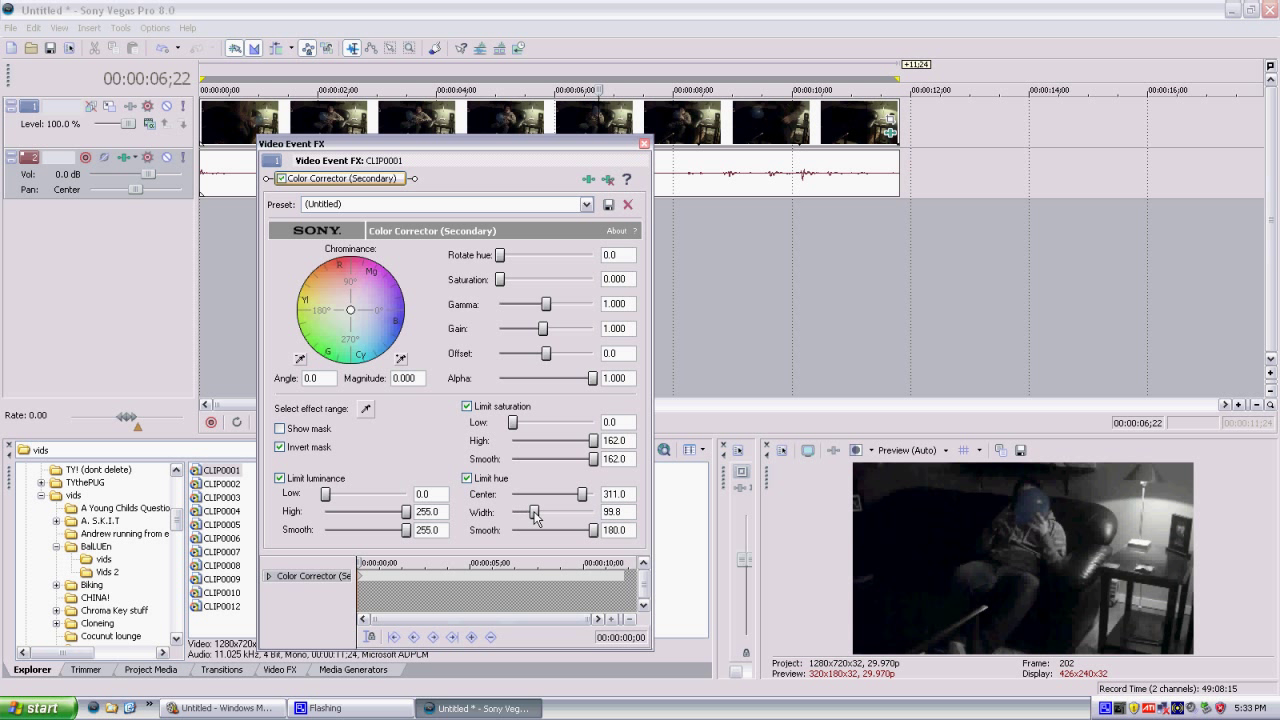
drag(535, 512, 533, 512)
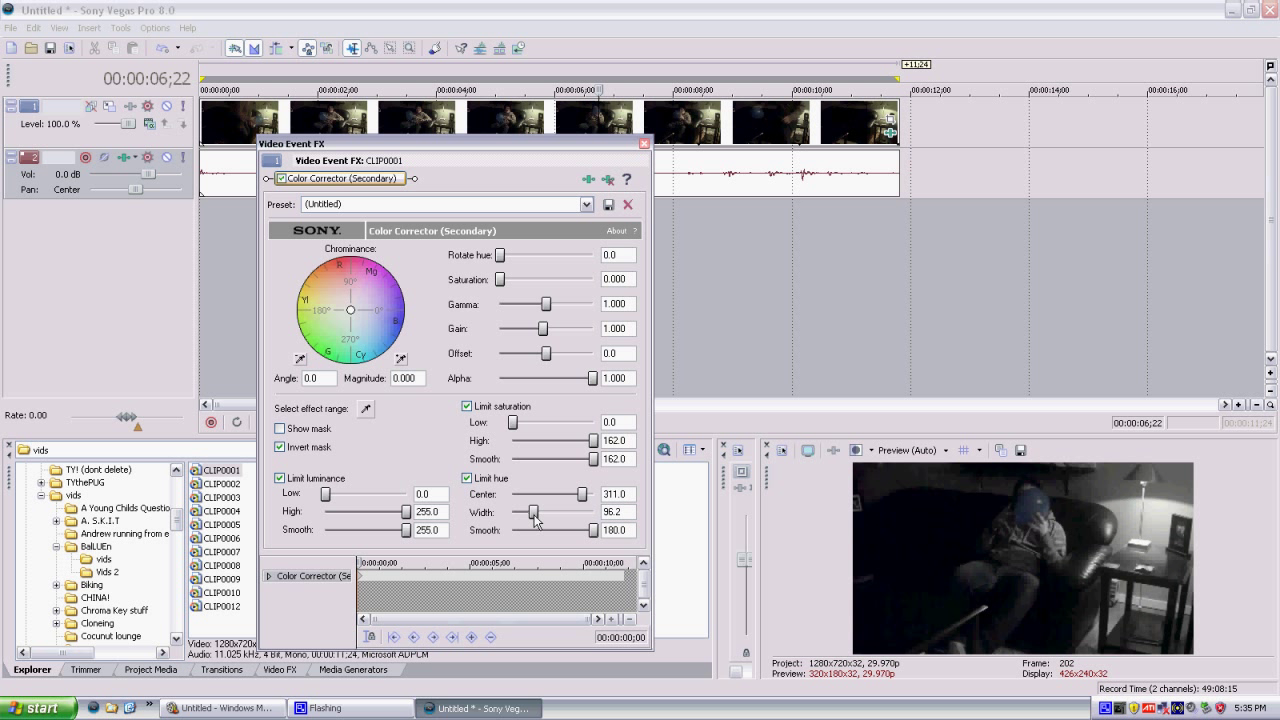
mouse_move(531, 531)
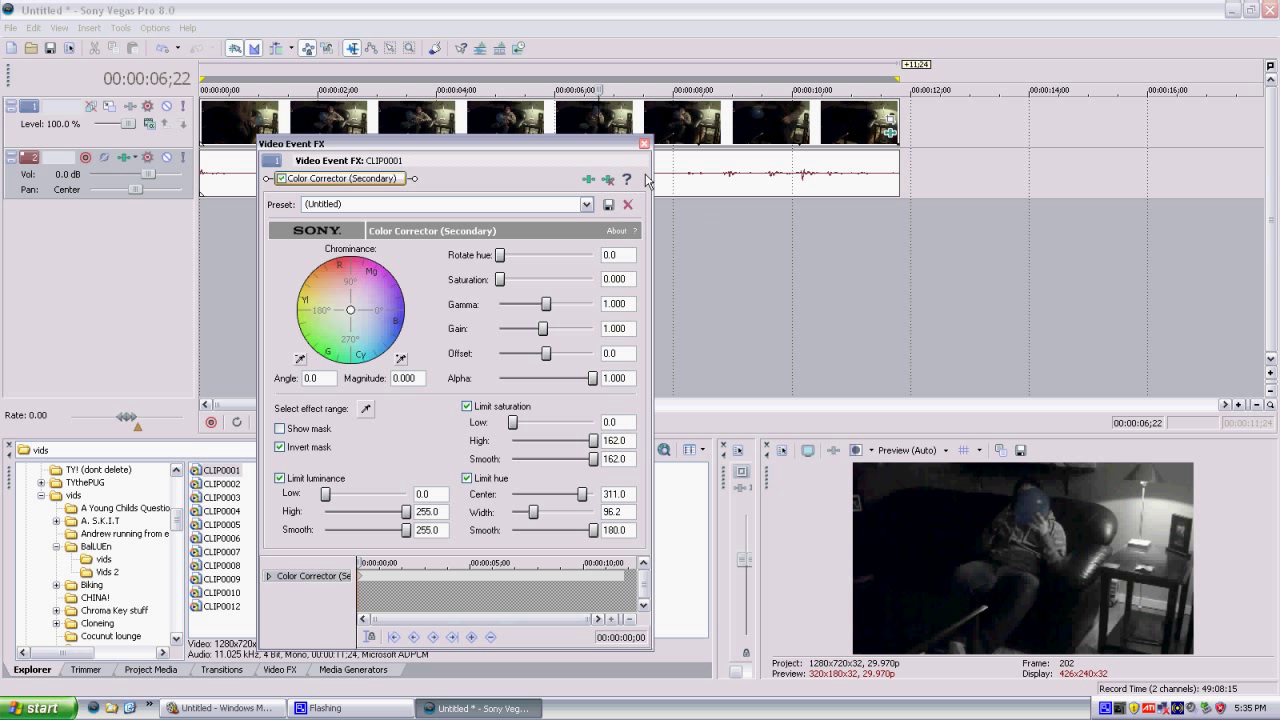
Step: Close CLIP0001's FX window and add Color Corrector (Secondary) to CLIP0002
click(643, 143)
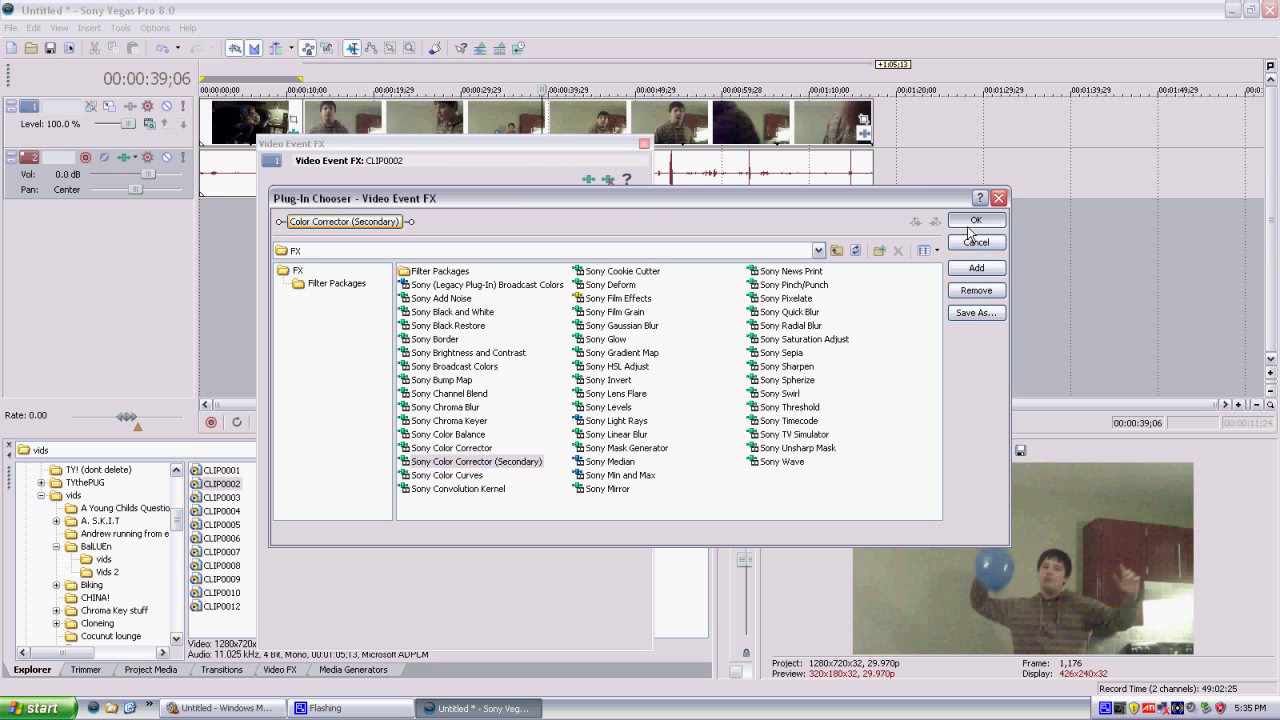
click(976, 220)
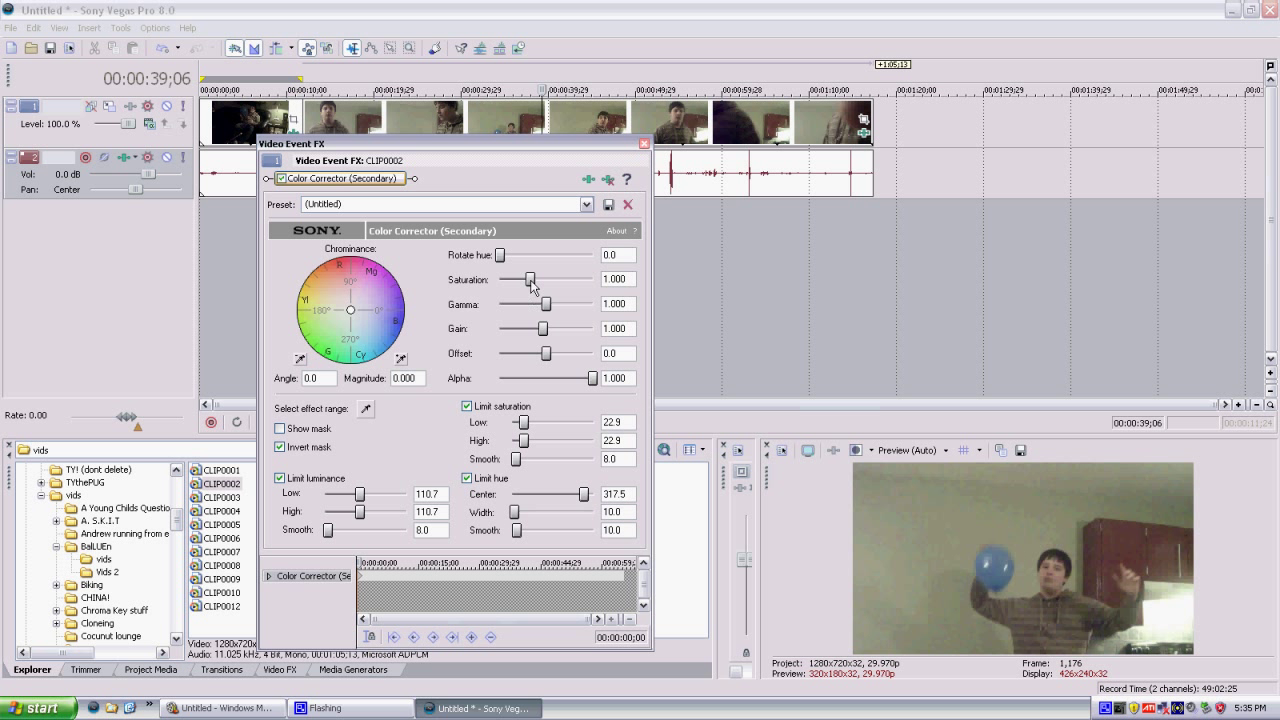
Step: Zero Saturation, open saturation and luminance limits fully, max hue Smooth, set hue Width 64.1
drag(530, 279, 505, 279)
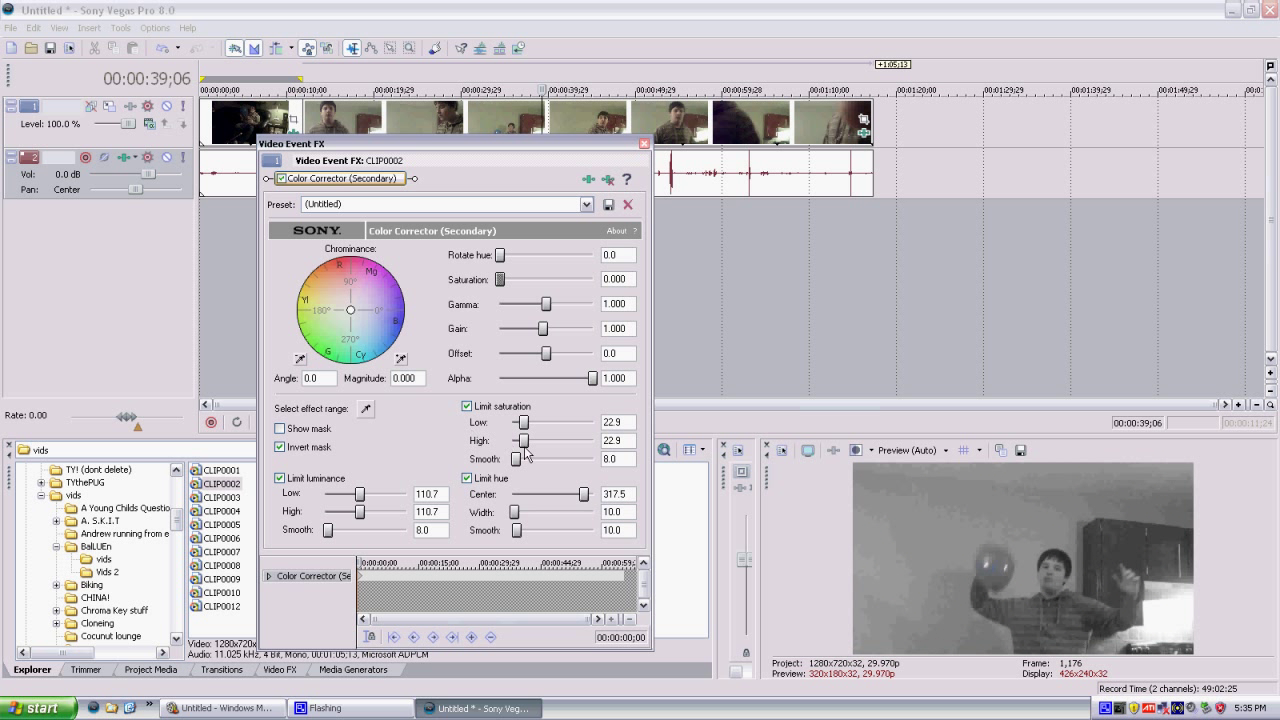
drag(520, 440, 580, 440)
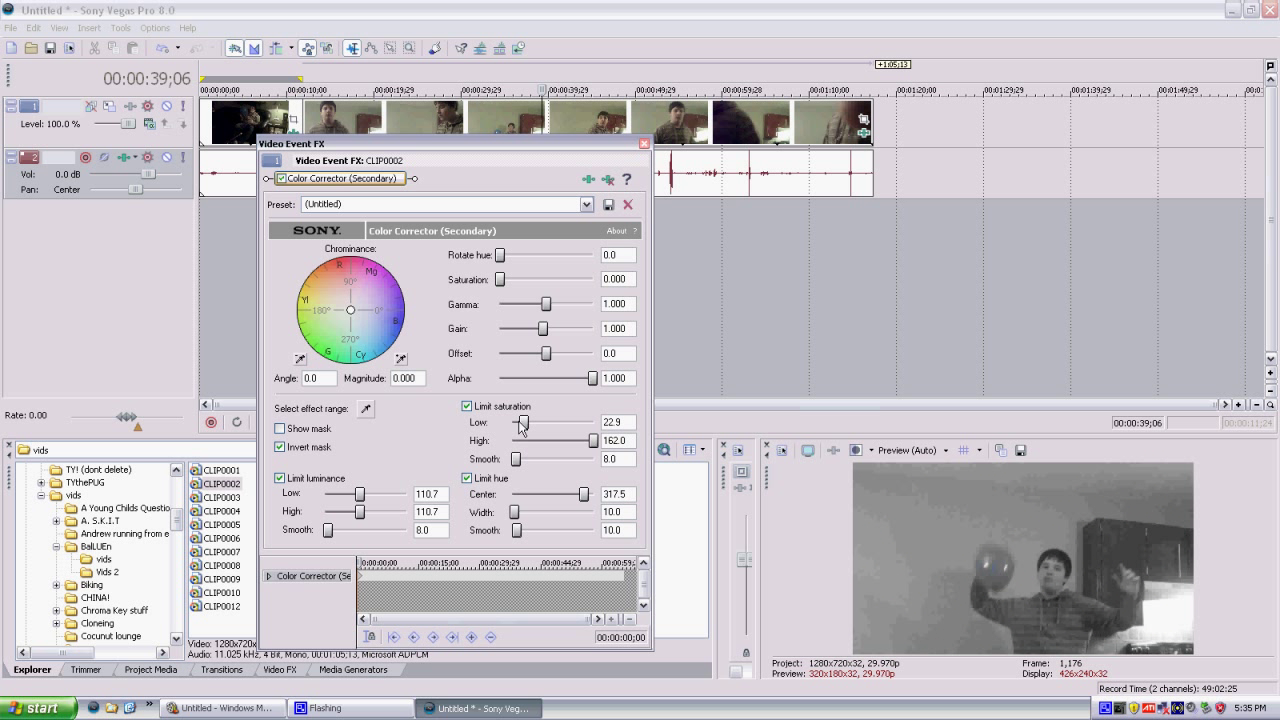
drag(520, 421, 510, 421)
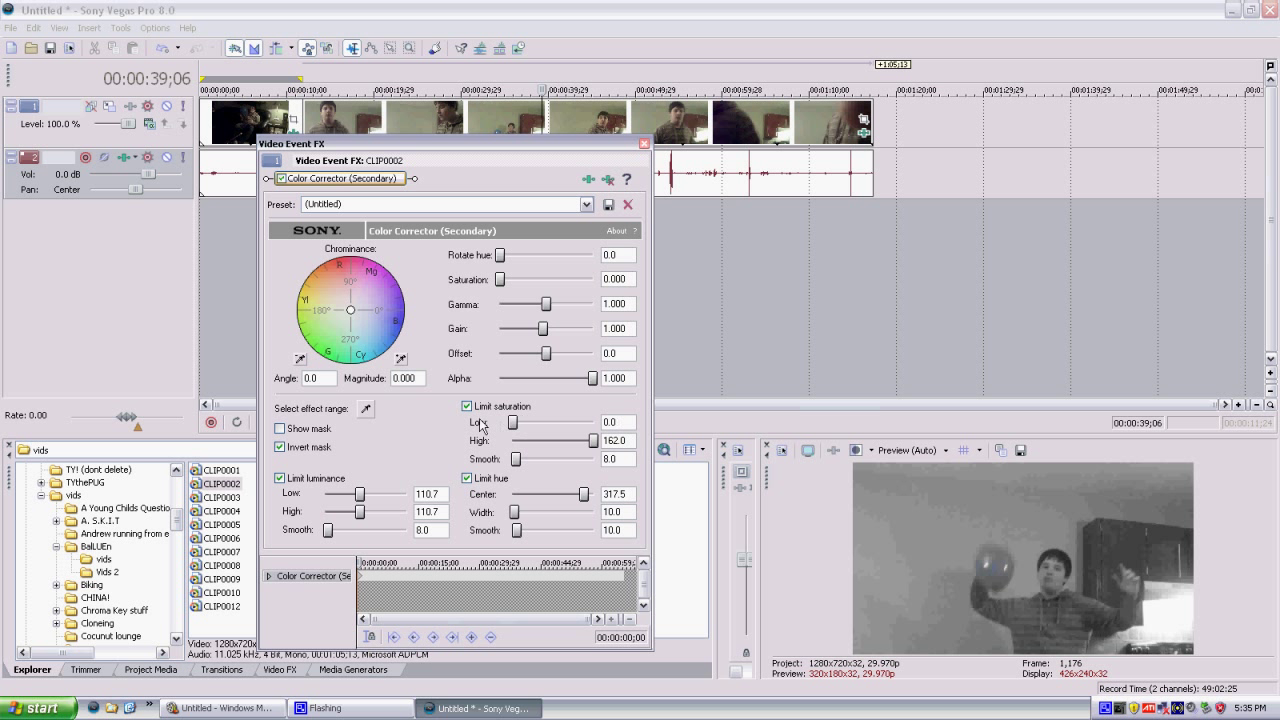
drag(370, 511, 425, 511)
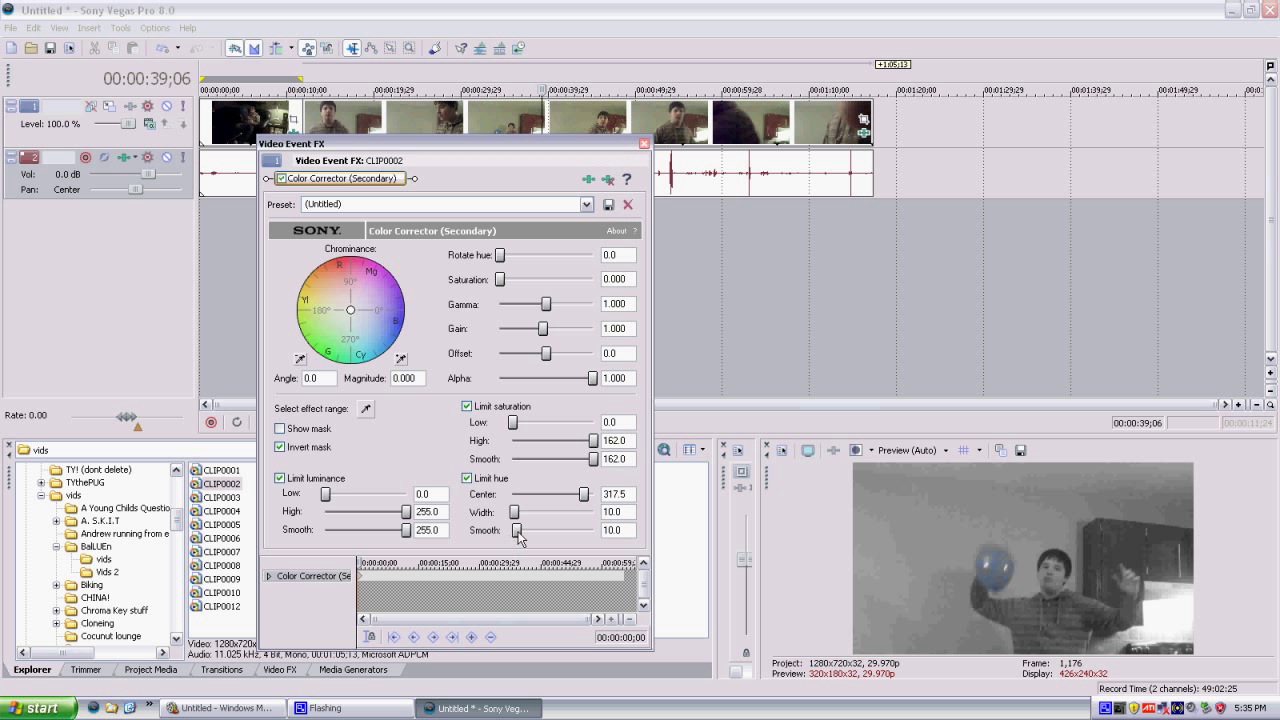
drag(515, 530, 583, 530)
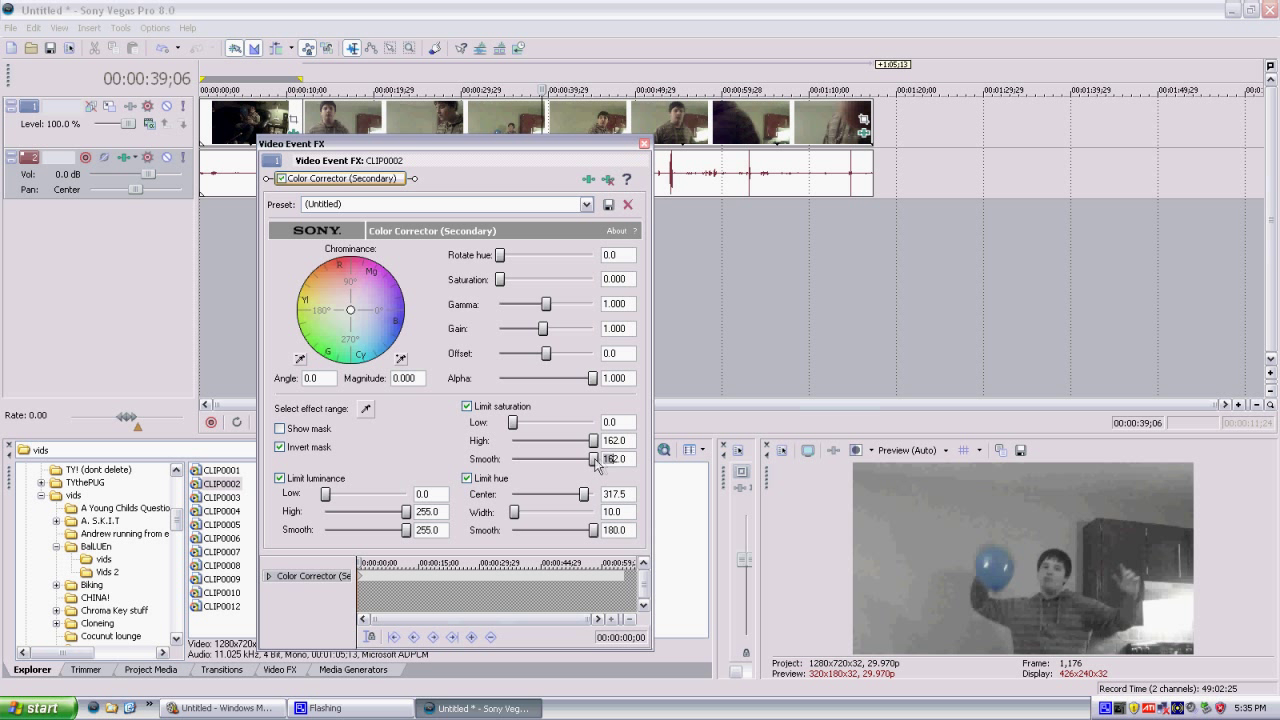
drag(505, 511, 527, 511)
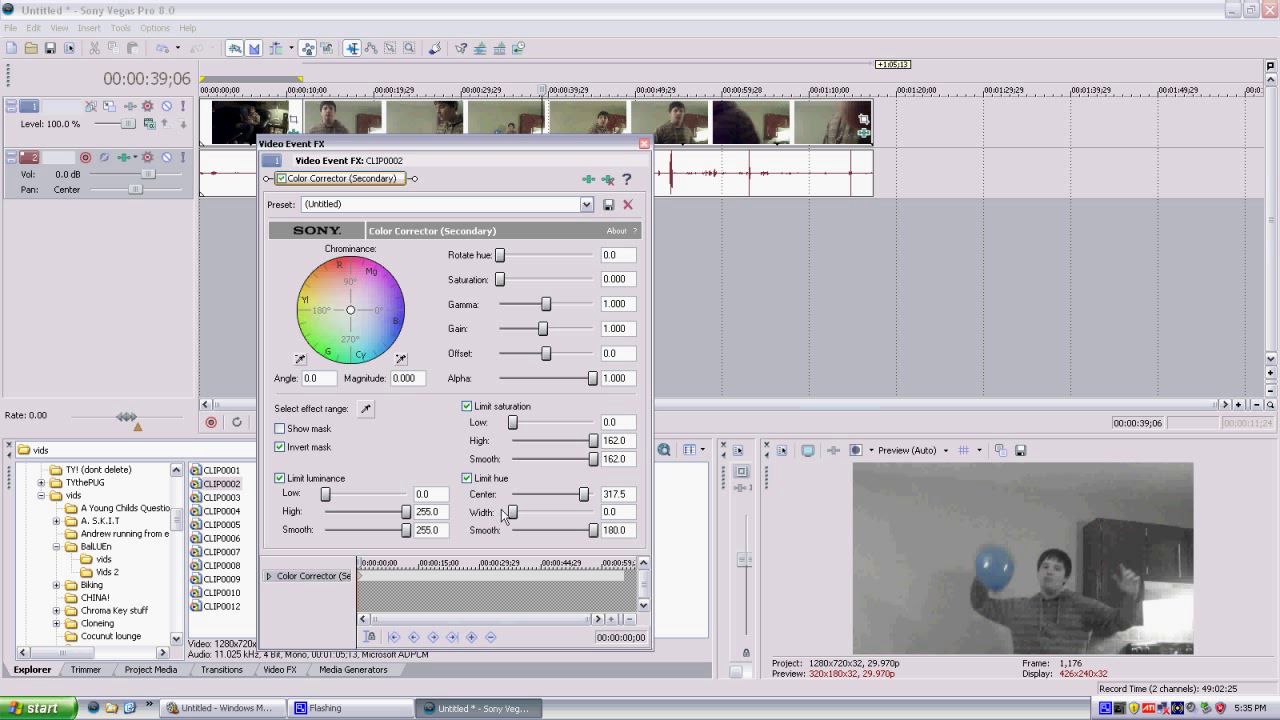
drag(510, 512, 540, 512)
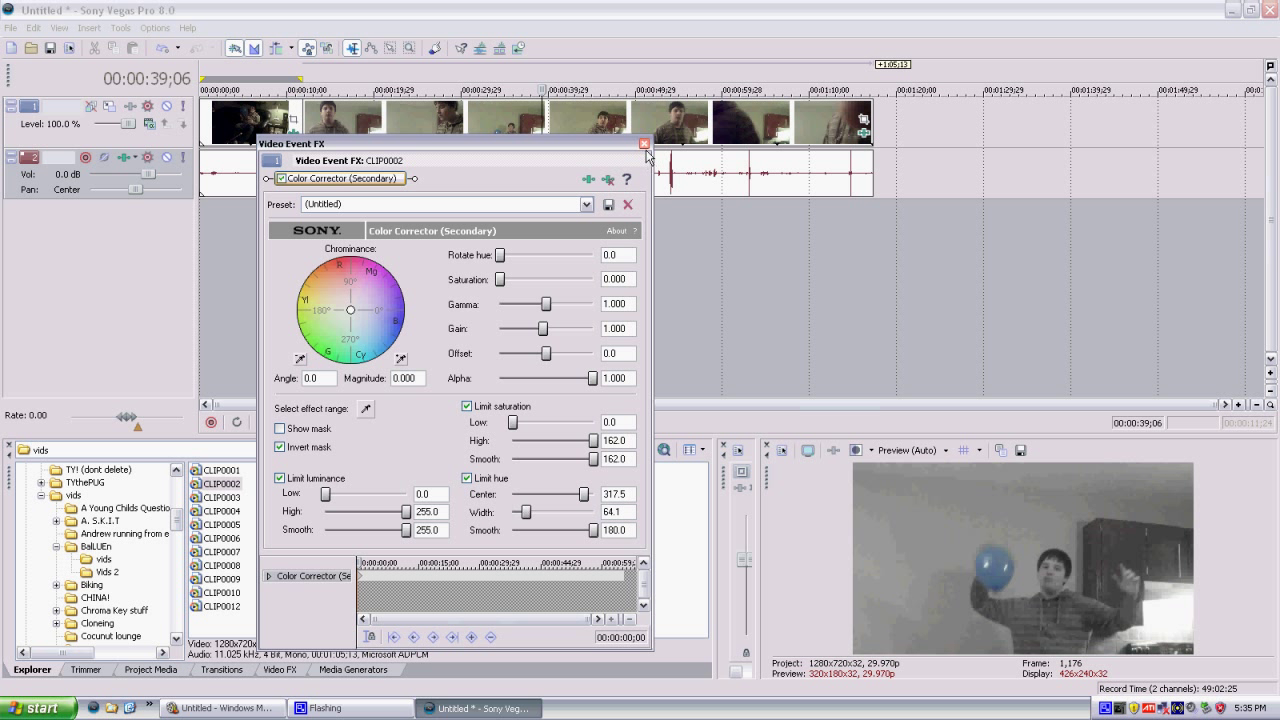
Step: Close CLIP0002's Video Event FX window to return to the timeline
click(641, 143)
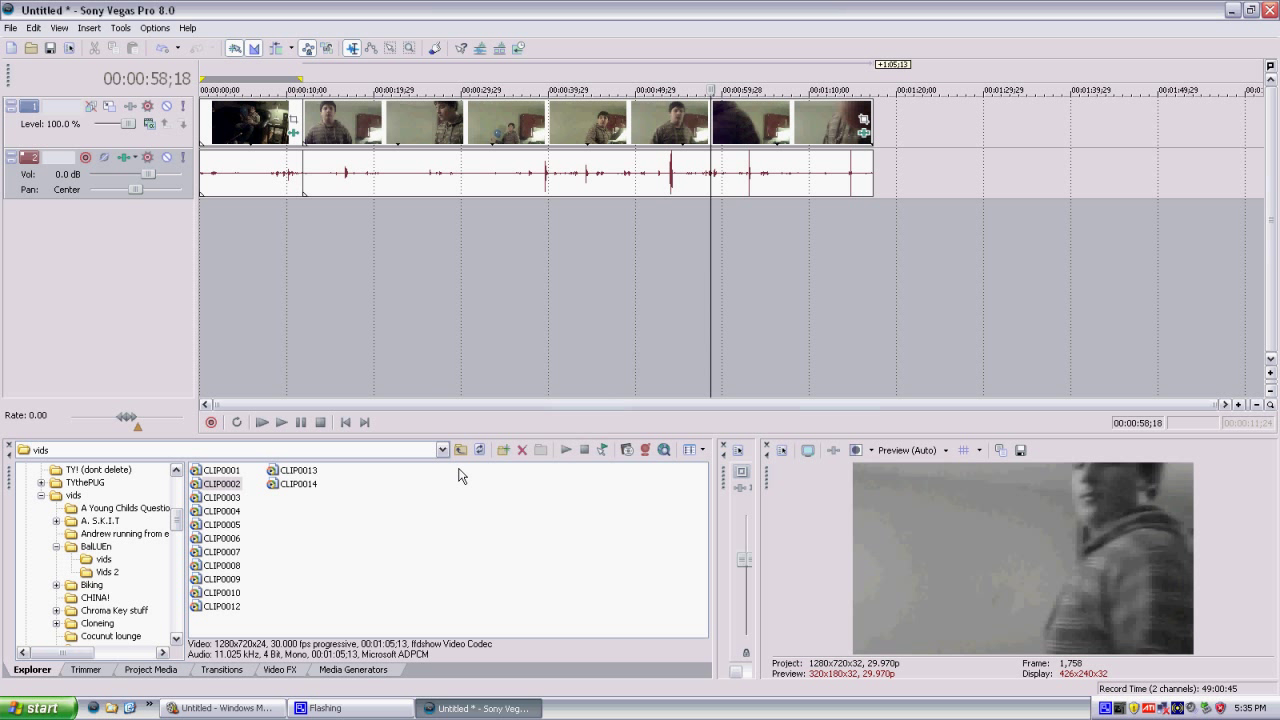
mouse_move(439, 448)
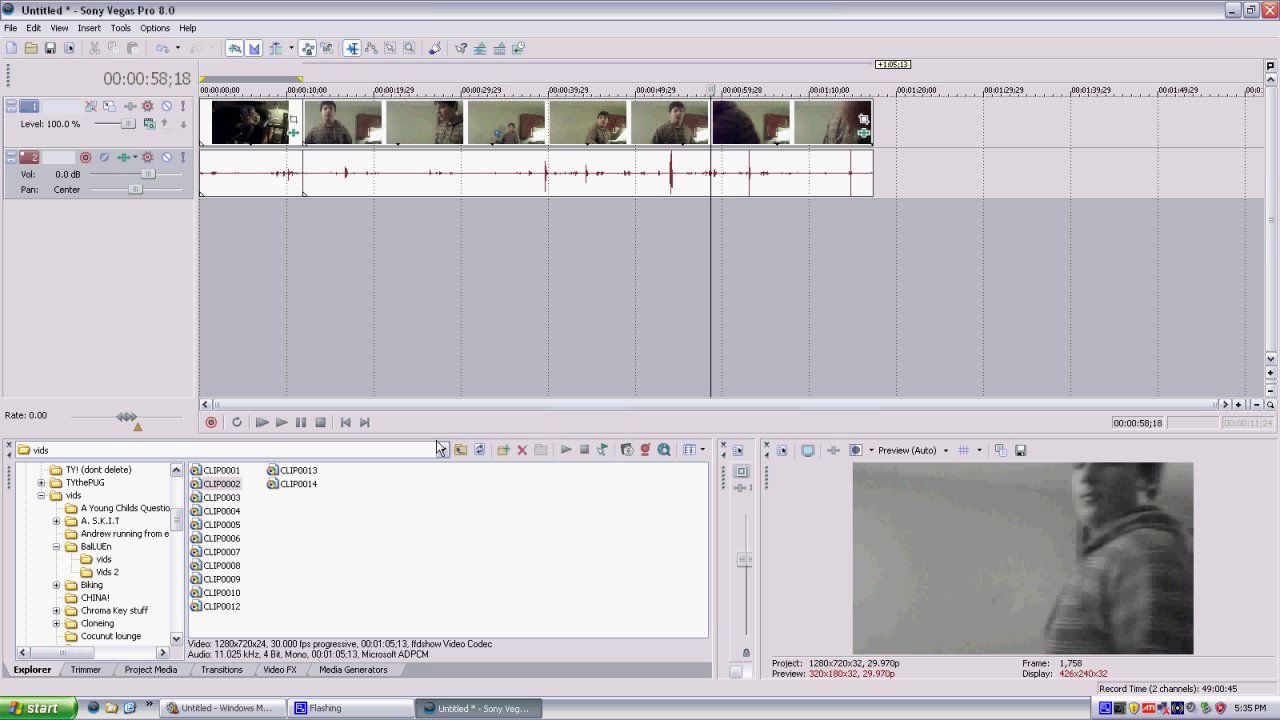
mouse_move(468, 382)
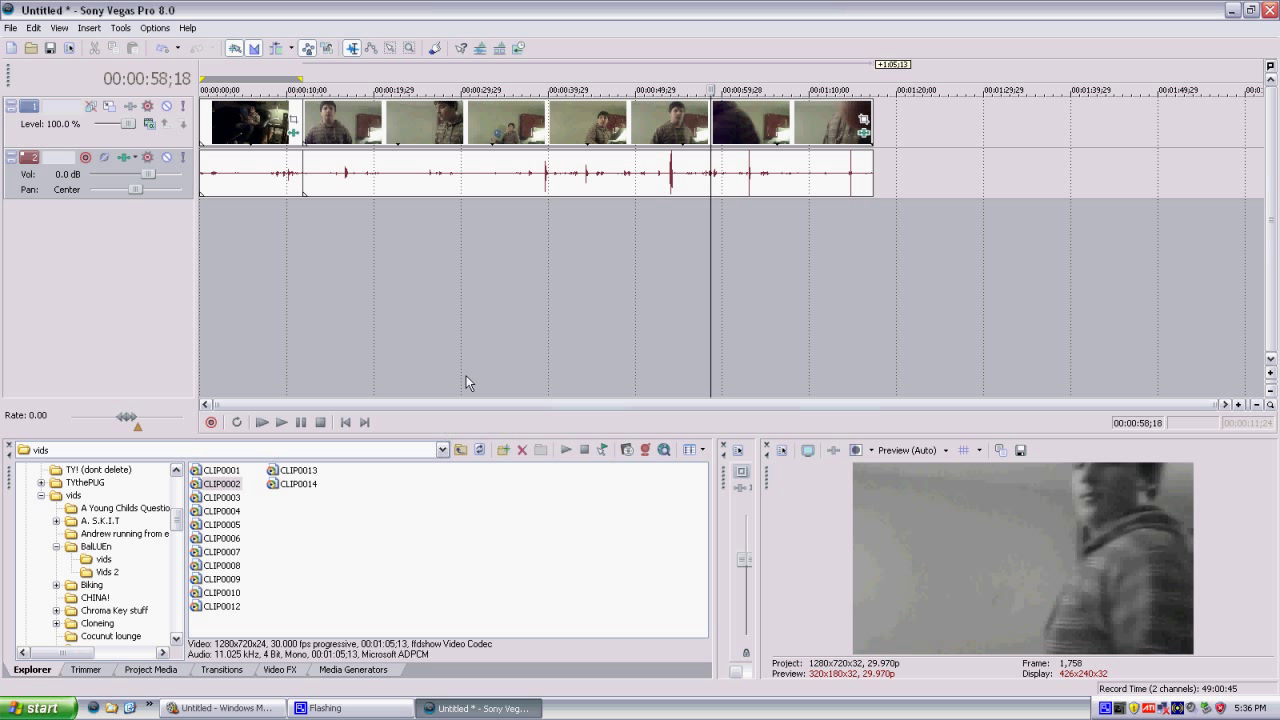
mouse_move(610, 437)
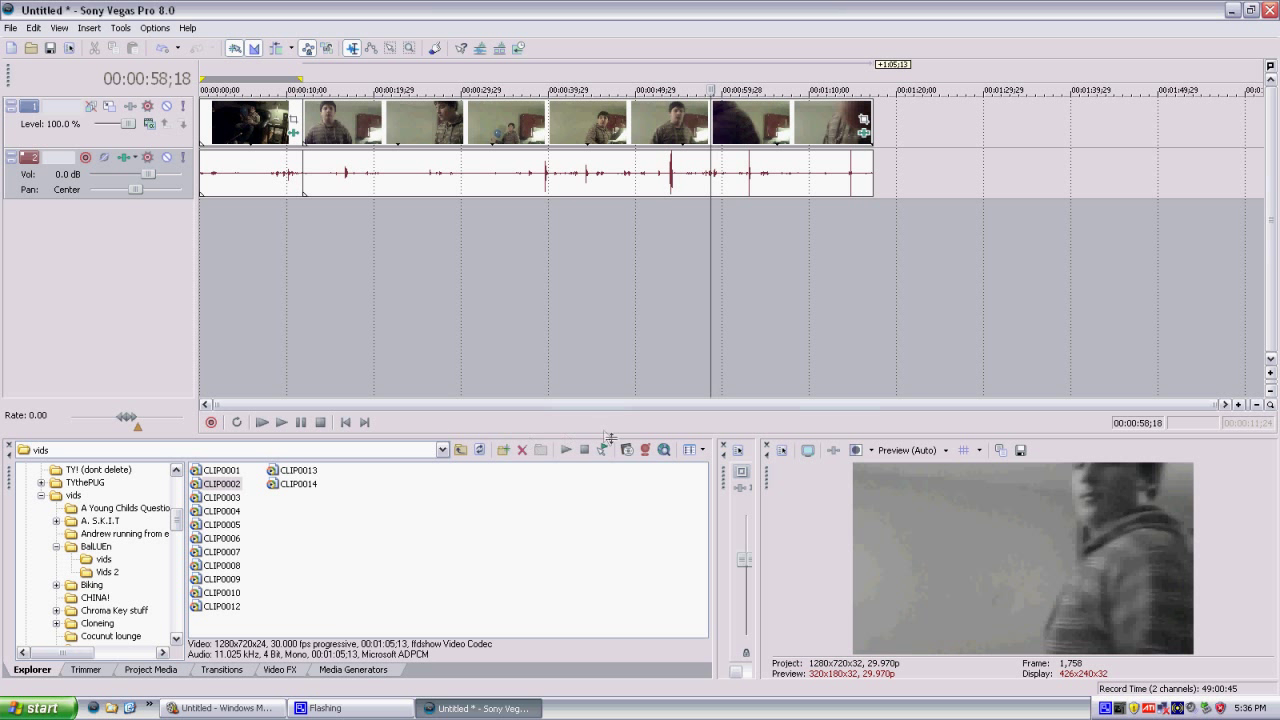